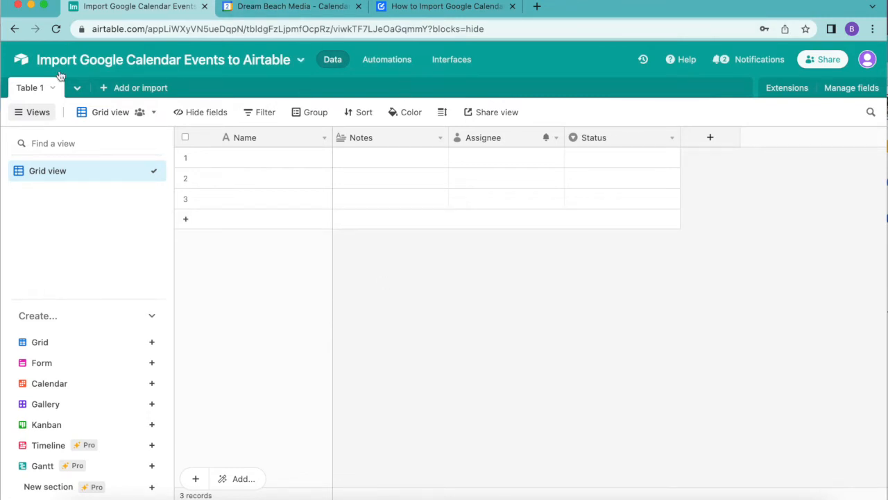
pyautogui.moveTo(455, 366)
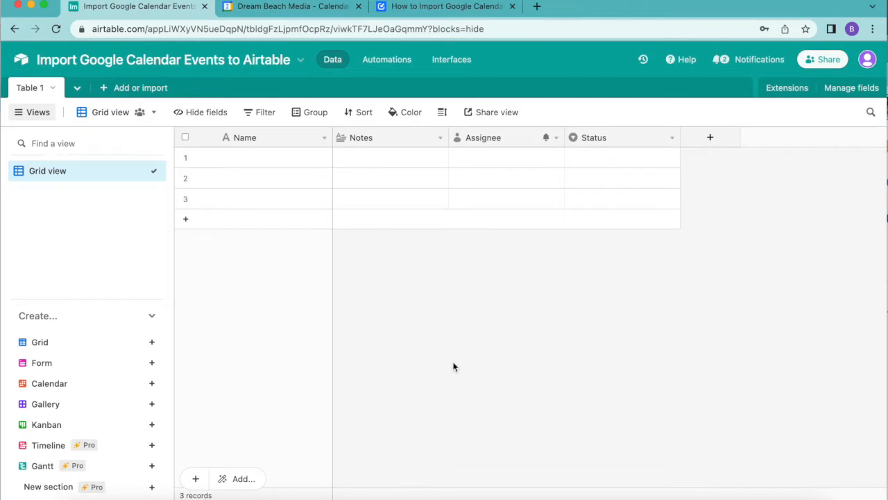
pyautogui.moveTo(353, 261)
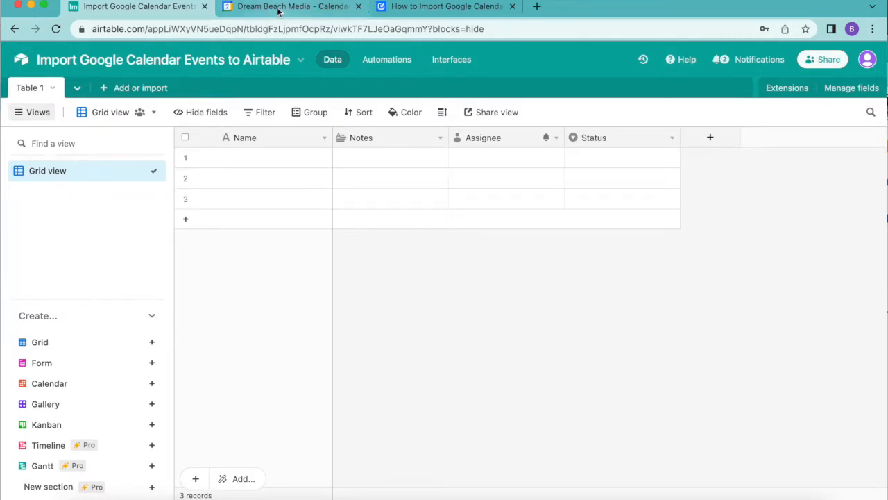
pyautogui.moveTo(291, 6)
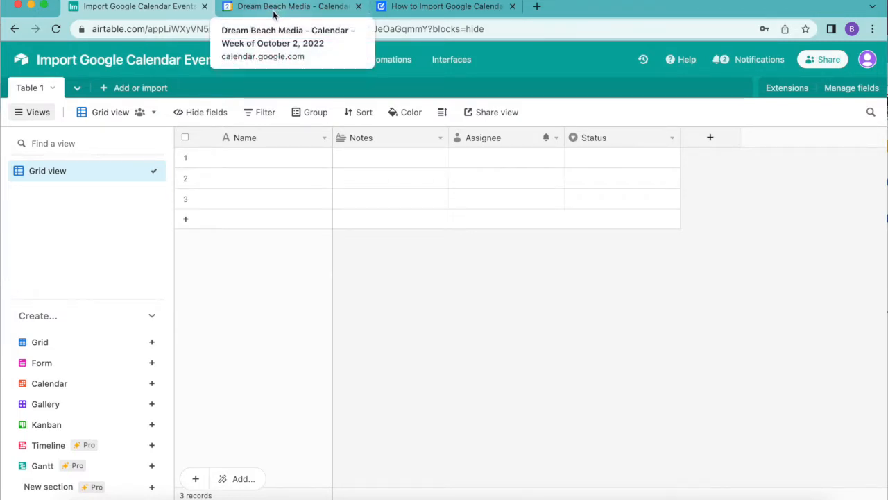
# Review the empty Dream Beach Media calendar week of October 2, 2022, then return to Airtable
pyautogui.click(291, 6)
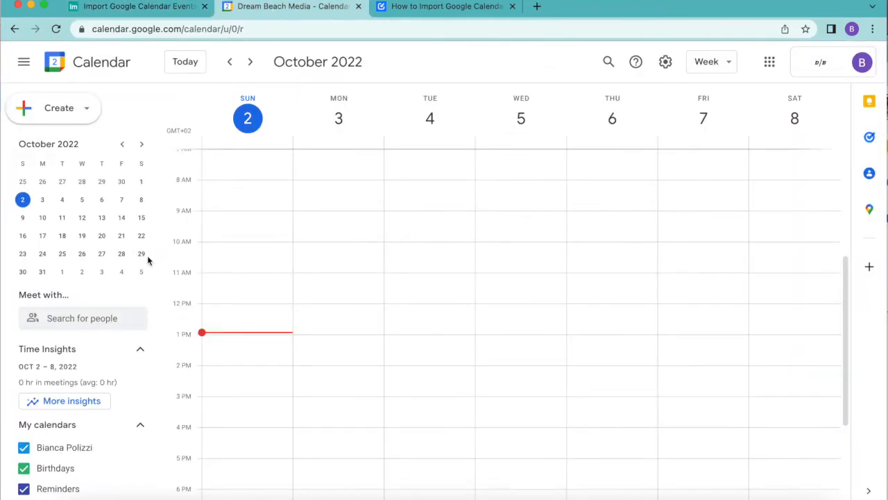
pyautogui.moveTo(177, 377)
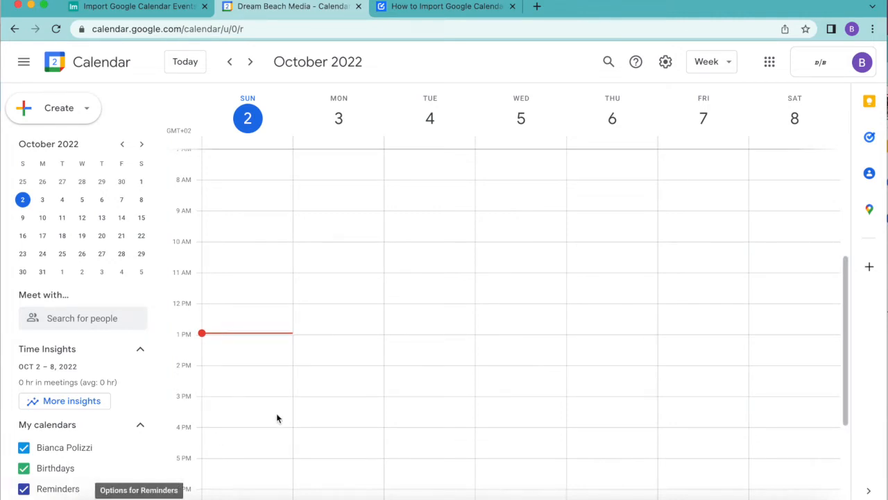
pyautogui.scroll(-3)
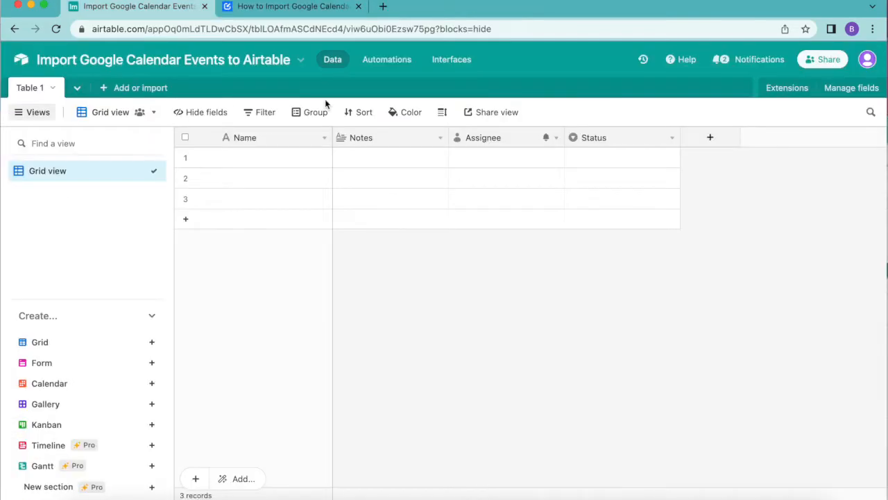
pyautogui.moveTo(747, 209)
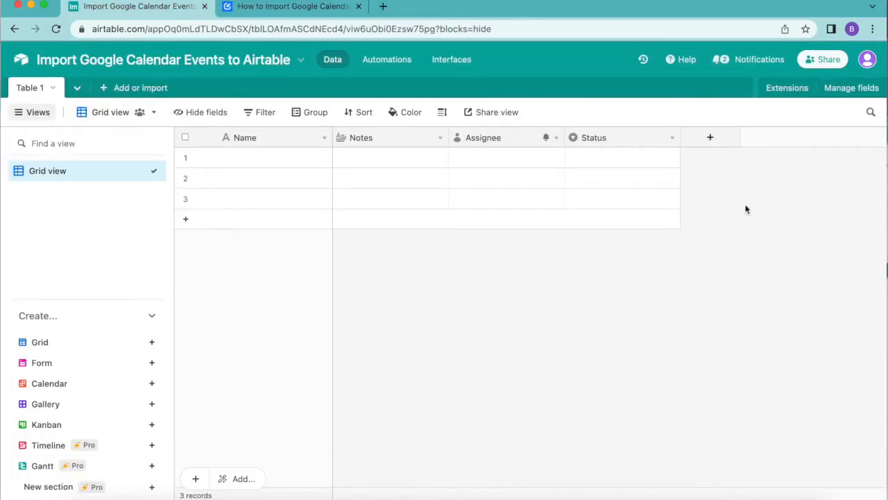
pyautogui.moveTo(544, 290)
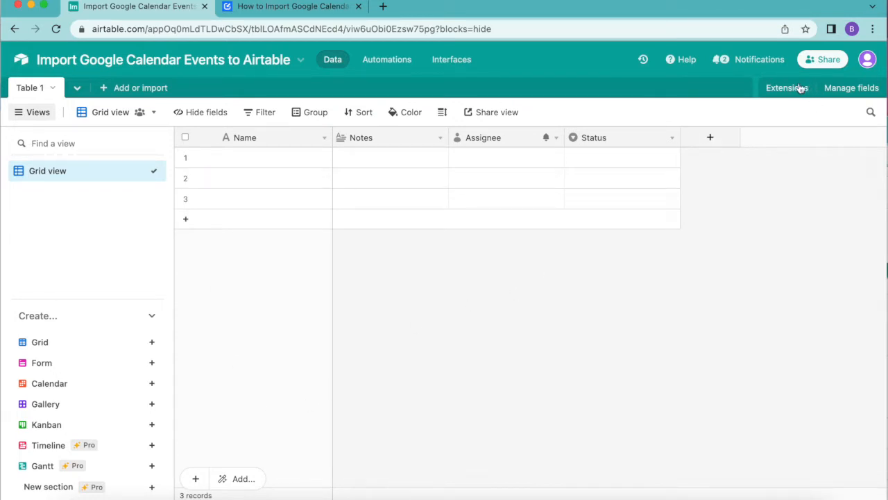
# Add the Data Fetcher extension to the base from the extensions marketplace
pyautogui.click(787, 87)
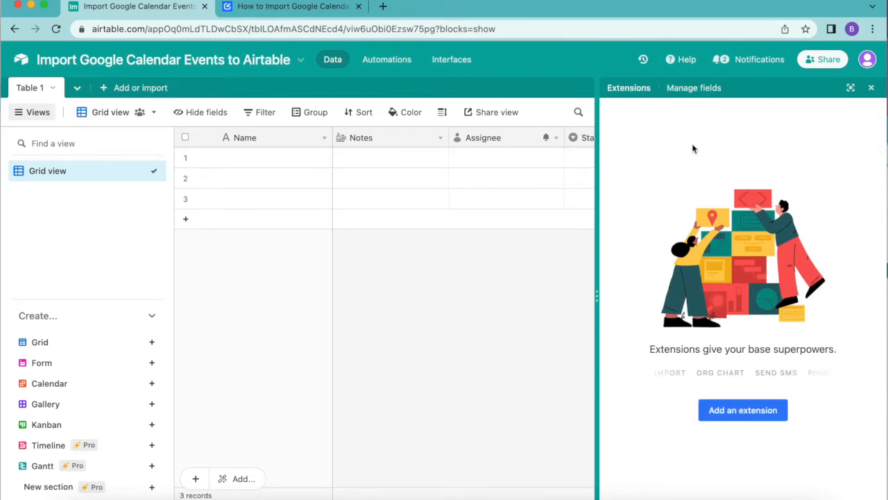
pyautogui.click(743, 409)
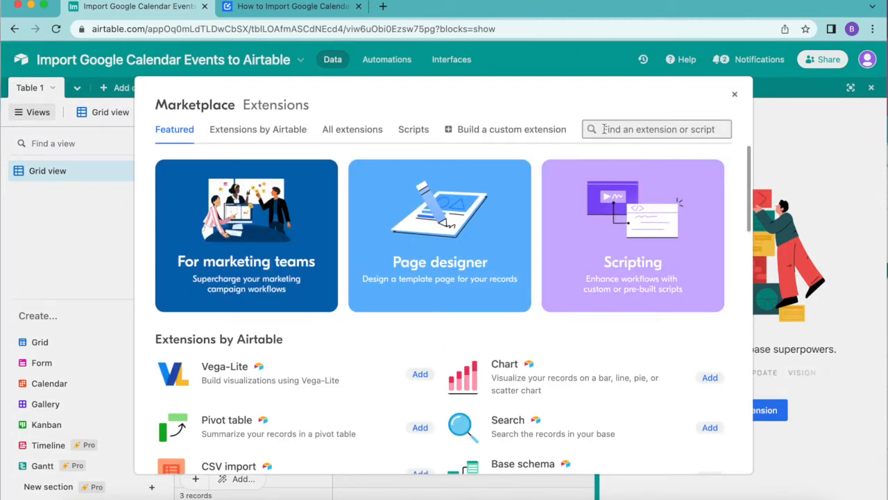
pyautogui.write('data fet')
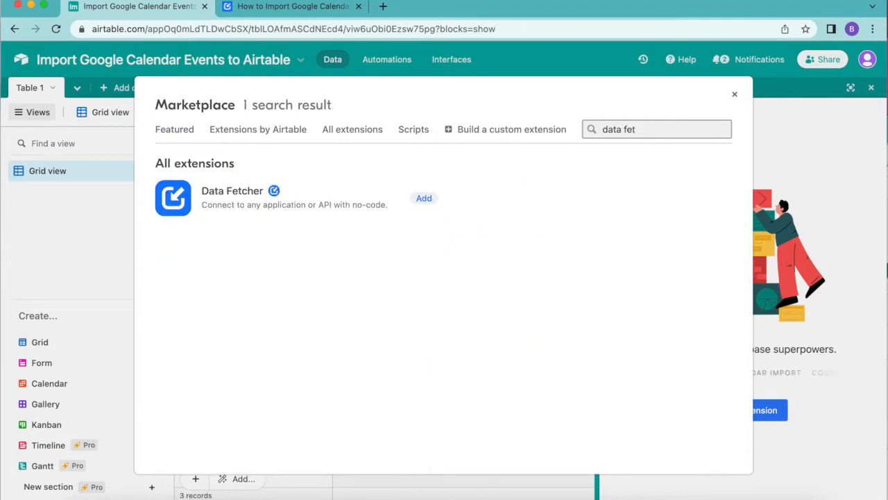
pyautogui.click(425, 197)
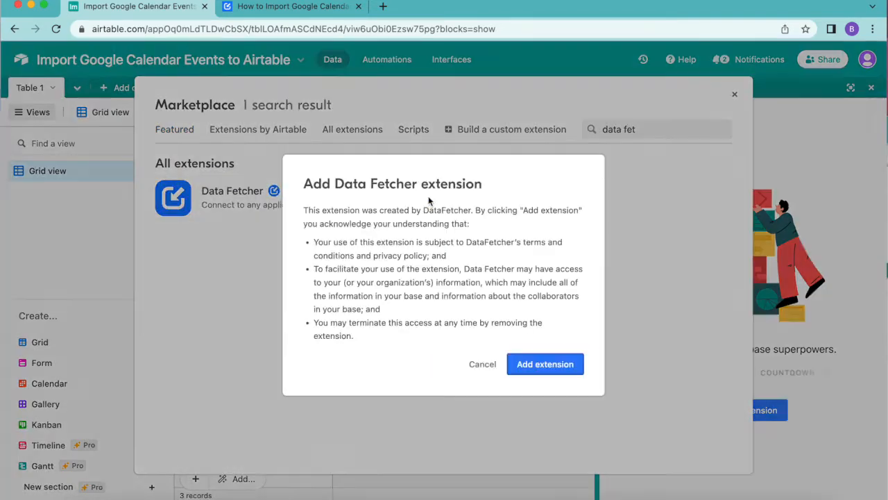
pyautogui.click(544, 364)
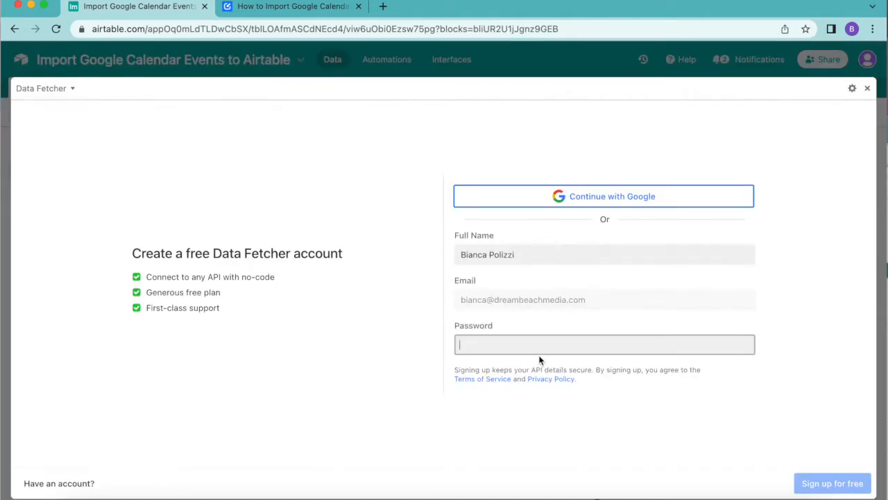
pyautogui.moveTo(27, 268)
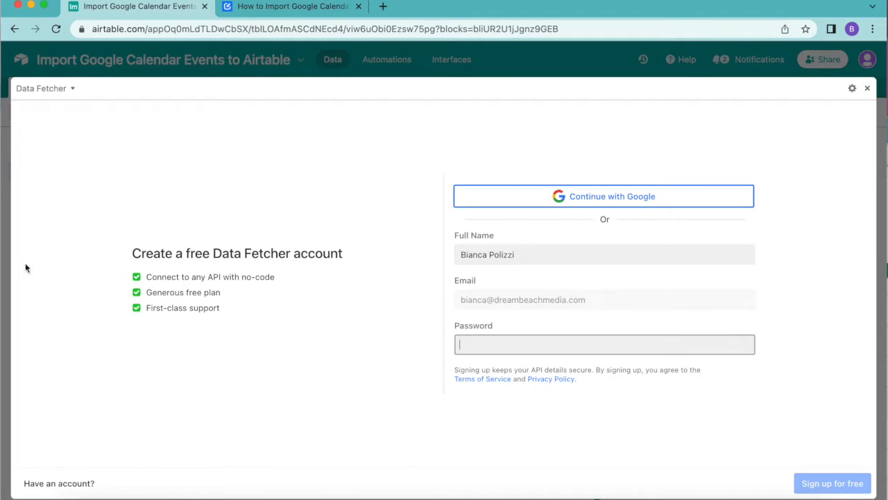
pyautogui.moveTo(202, 172)
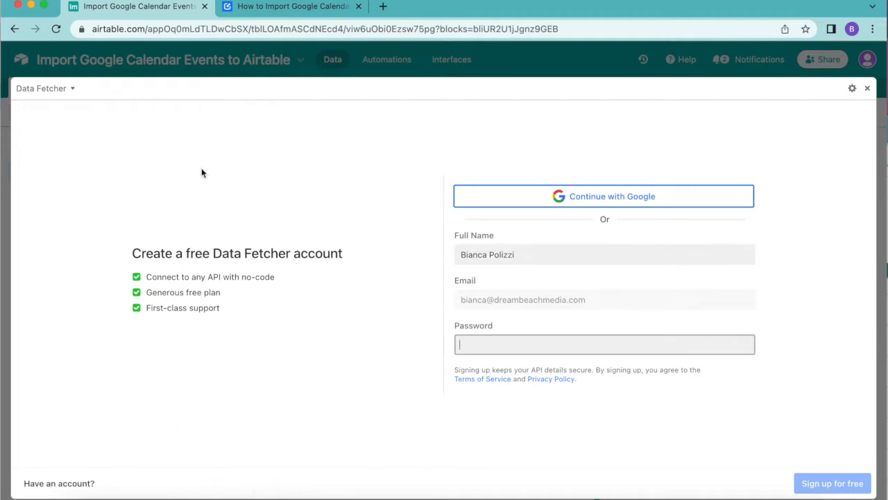
pyautogui.moveTo(683, 236)
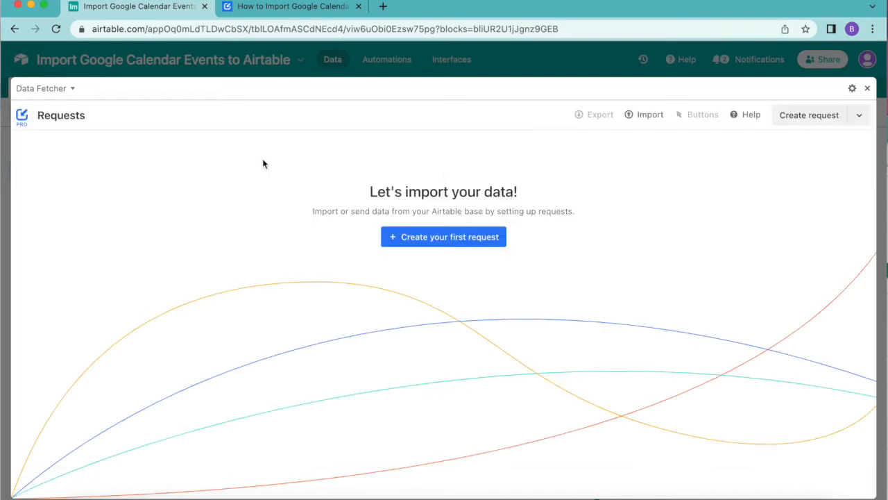
pyautogui.moveTo(561, 329)
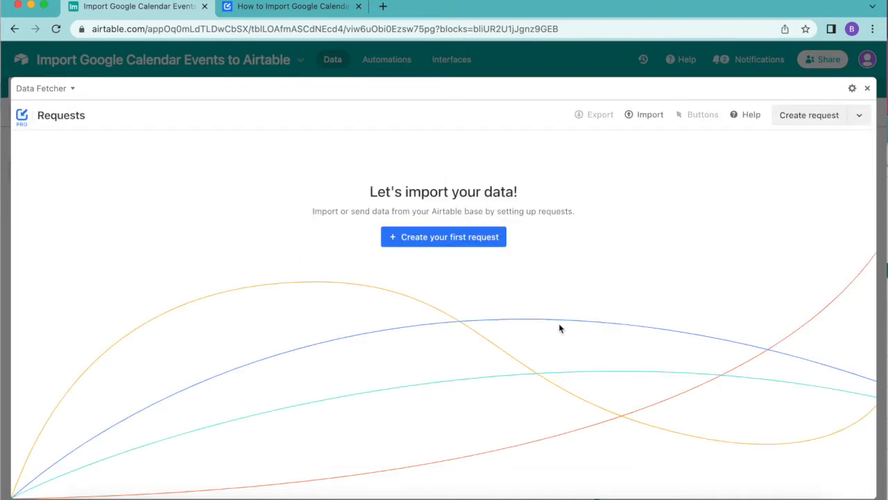
pyautogui.moveTo(410, 236)
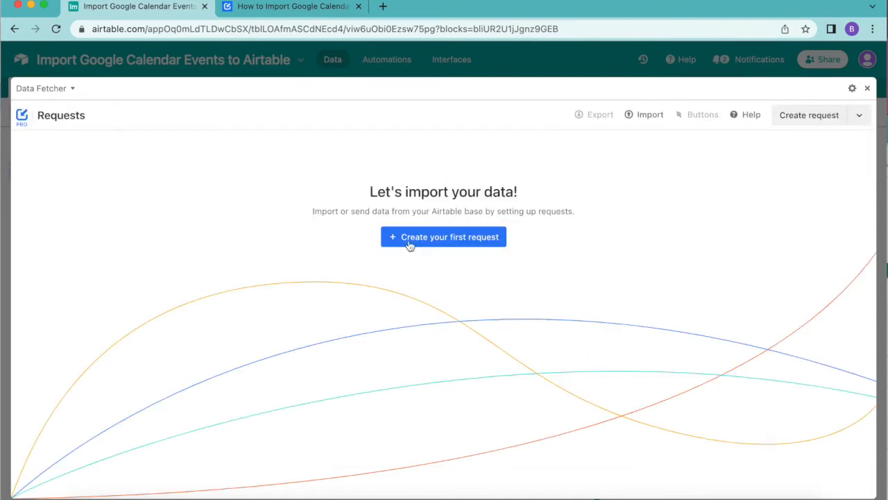
# Create a request named 'Fetch Google Calendar Events' with Google Calendar as its application
pyautogui.click(444, 236)
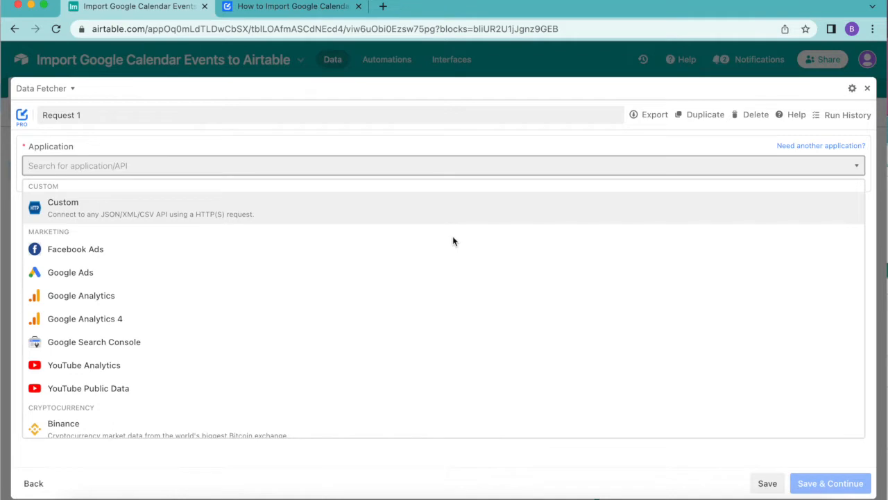
pyautogui.write('Fetch Google Calendar Events')
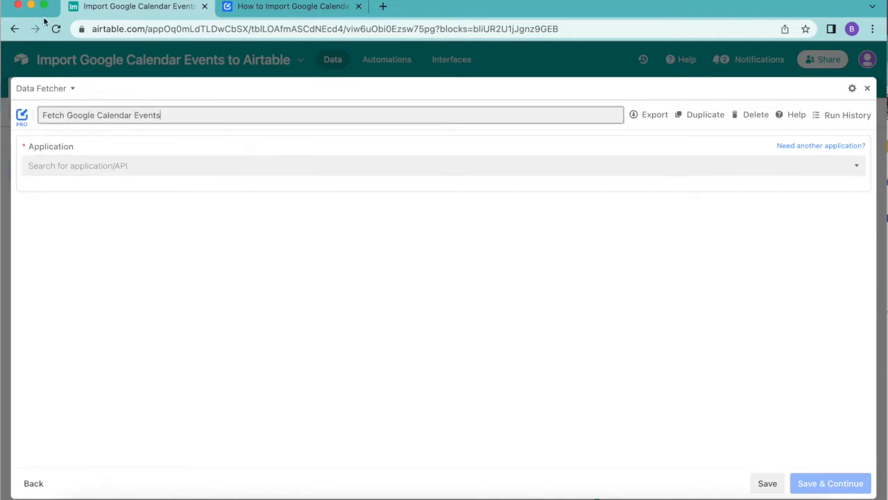
pyautogui.moveTo(114, 155)
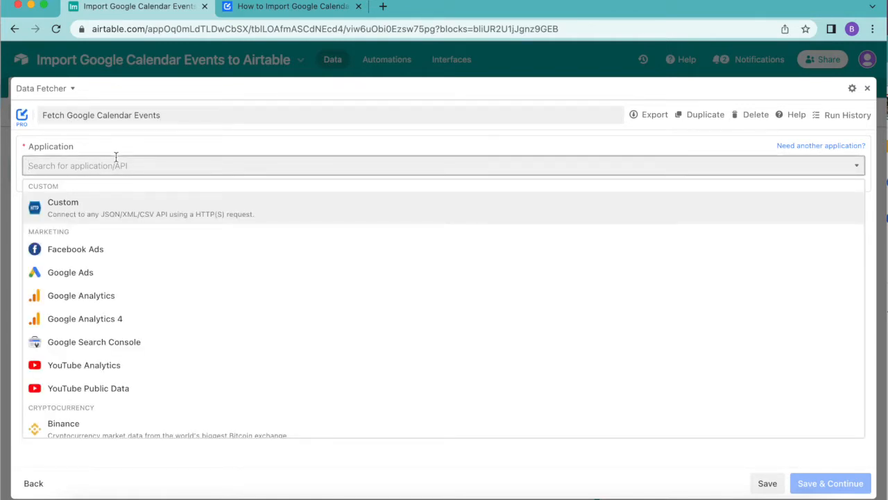
pyautogui.write('google ca')
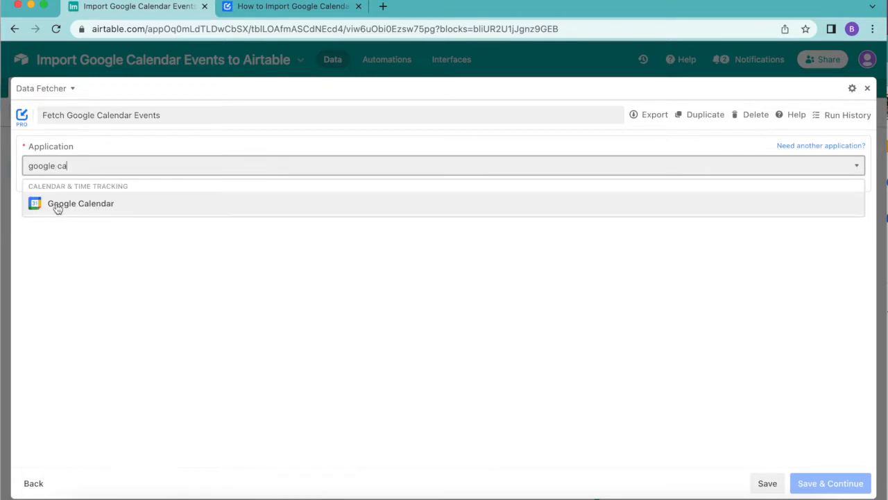
pyautogui.click(80, 202)
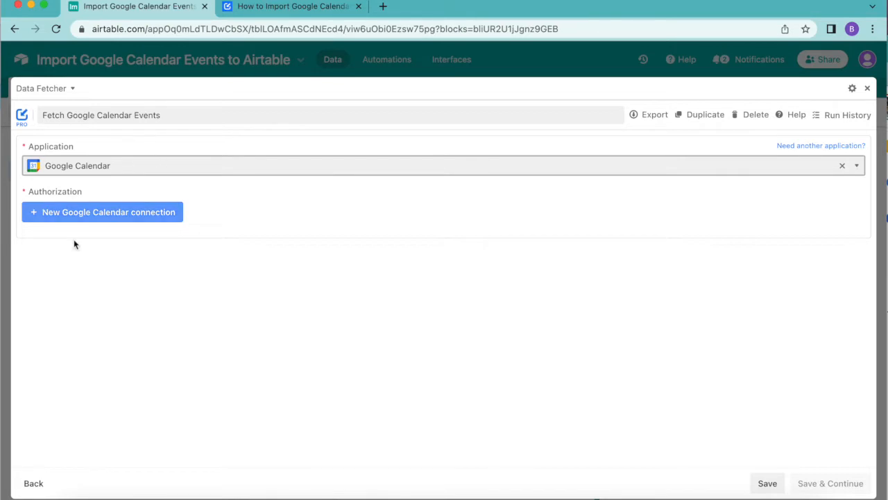
pyautogui.moveTo(39, 200)
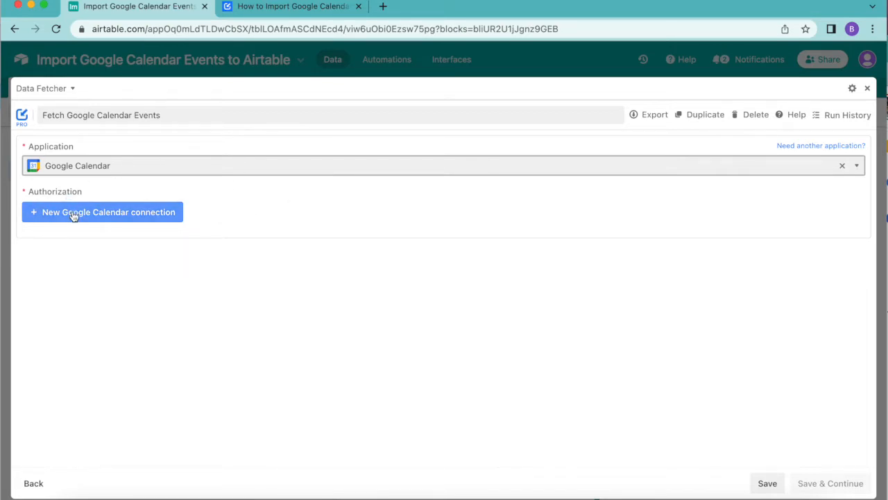
# Authorize a Google Calendar account with view and download permissions so the connection shows Connected
pyautogui.click(101, 211)
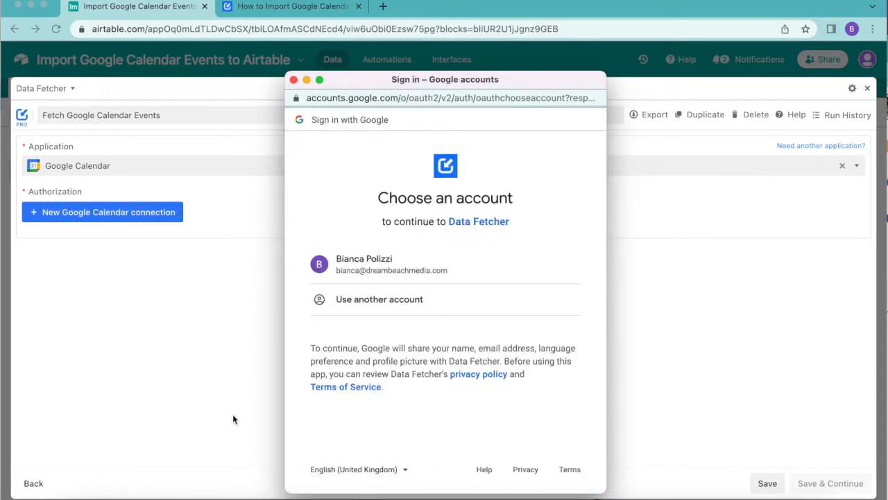
pyautogui.moveTo(460, 355)
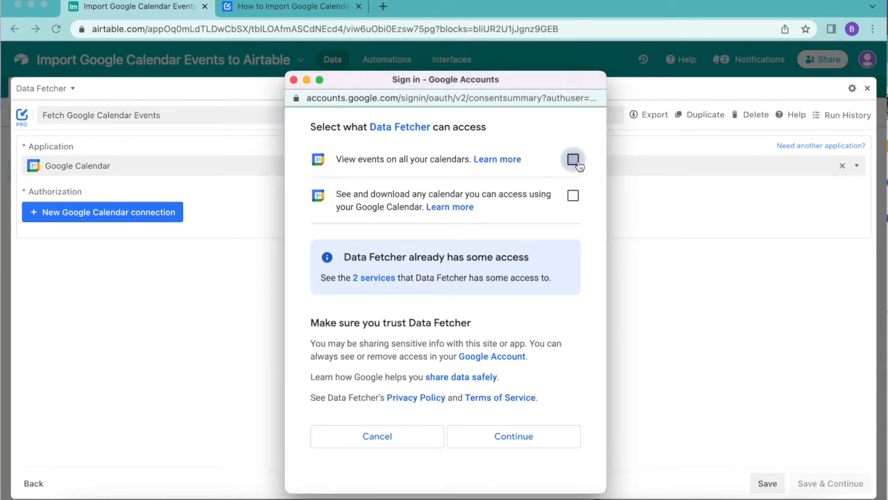
pyautogui.click(574, 194)
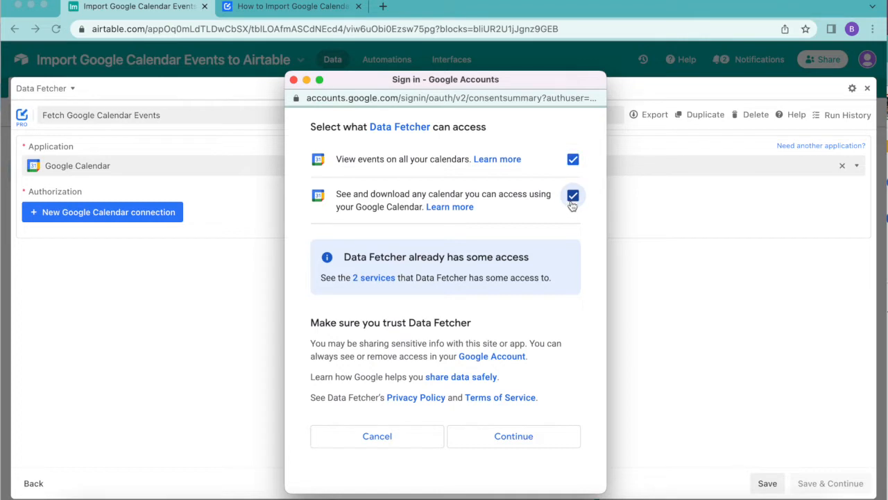
pyautogui.moveTo(450, 207)
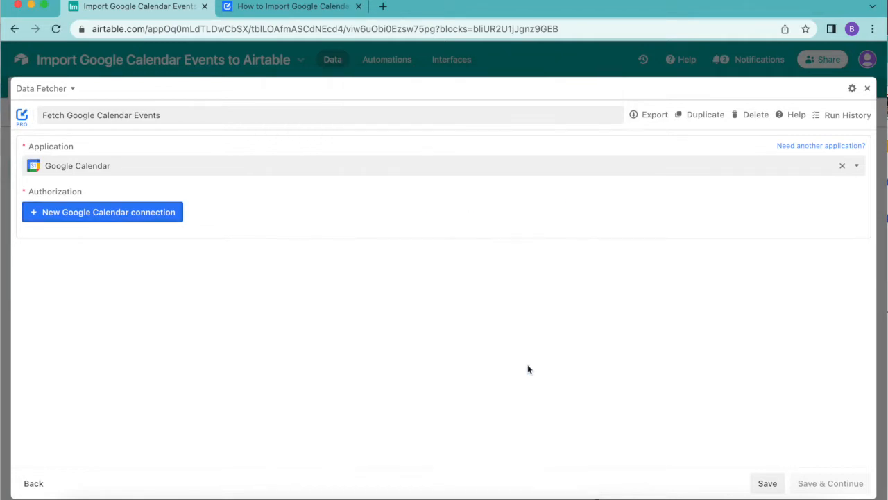
pyautogui.click(103, 211)
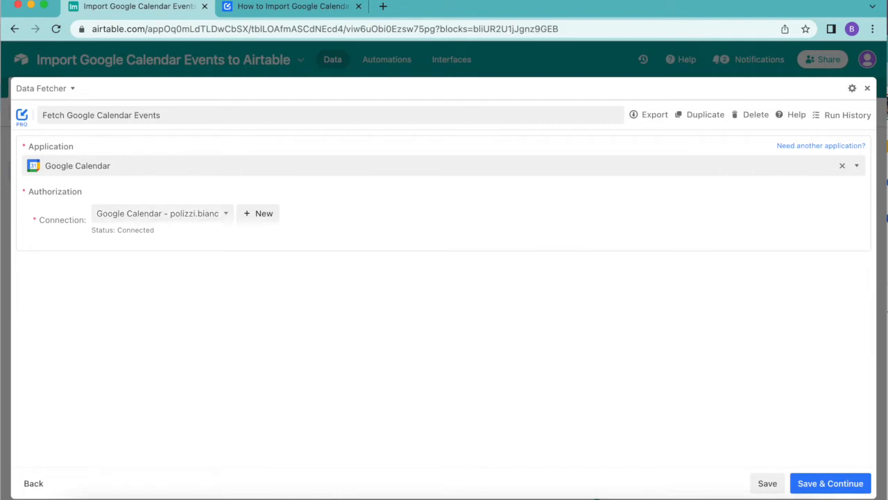
pyautogui.moveTo(267, 192)
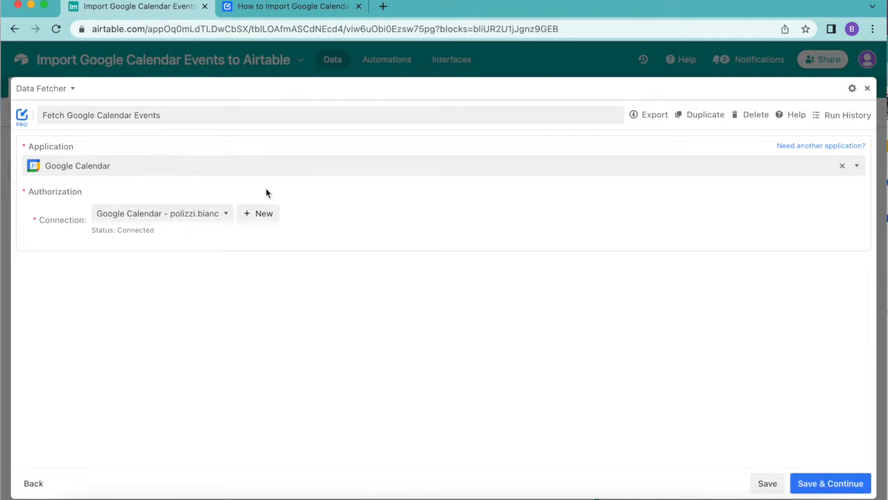
pyautogui.moveTo(89, 219)
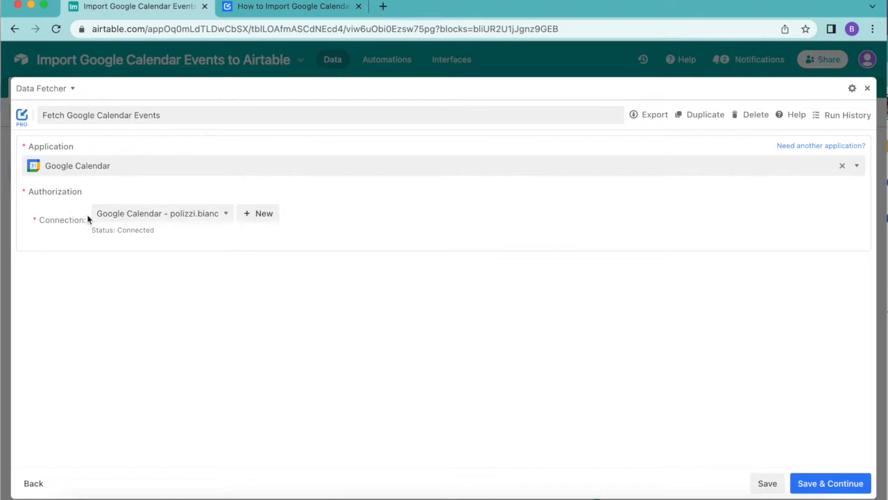
# Fetch from the Tech Conferences calendar with start date 2022-09-01 and end date 2022-10-31
pyautogui.click(830, 483)
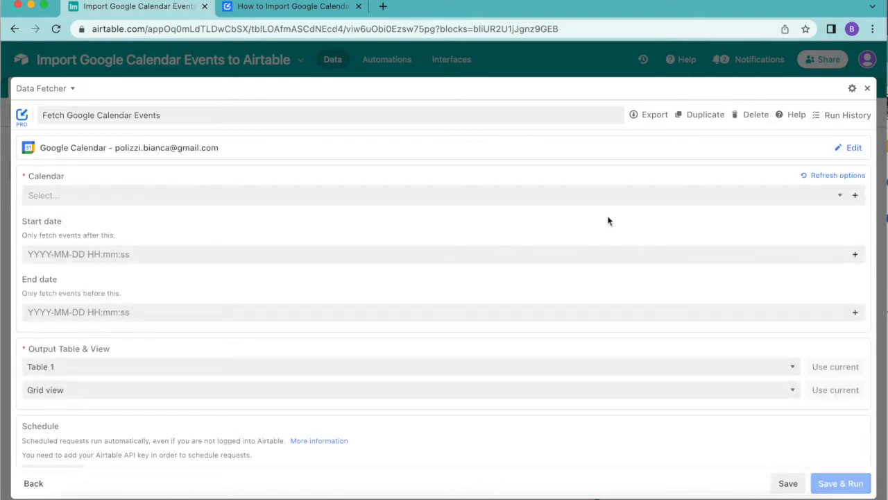
pyautogui.moveTo(174, 197)
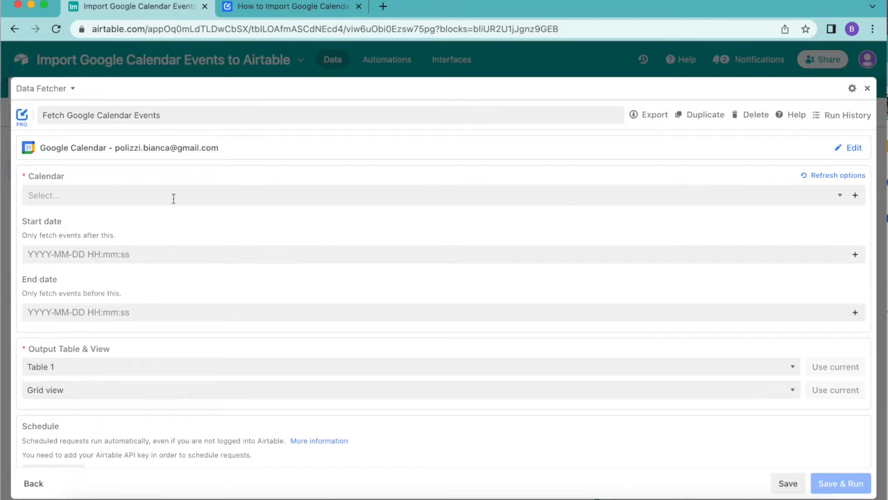
pyautogui.click(97, 194)
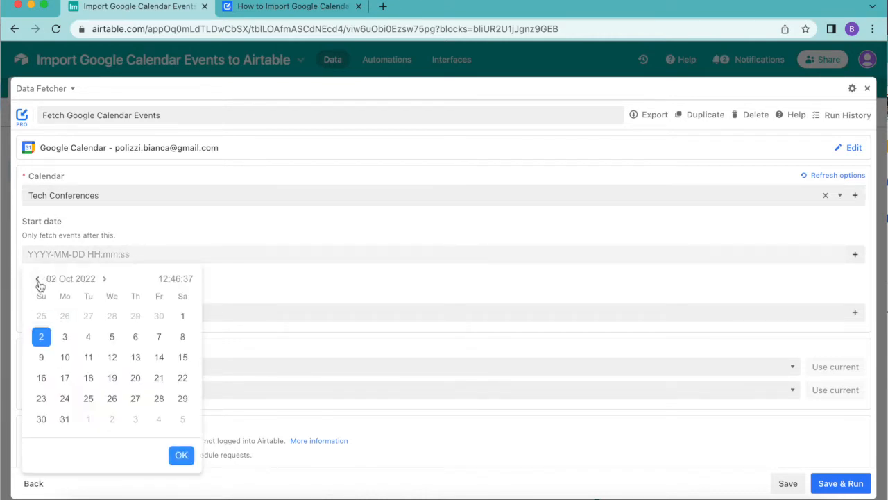
pyautogui.click(38, 278)
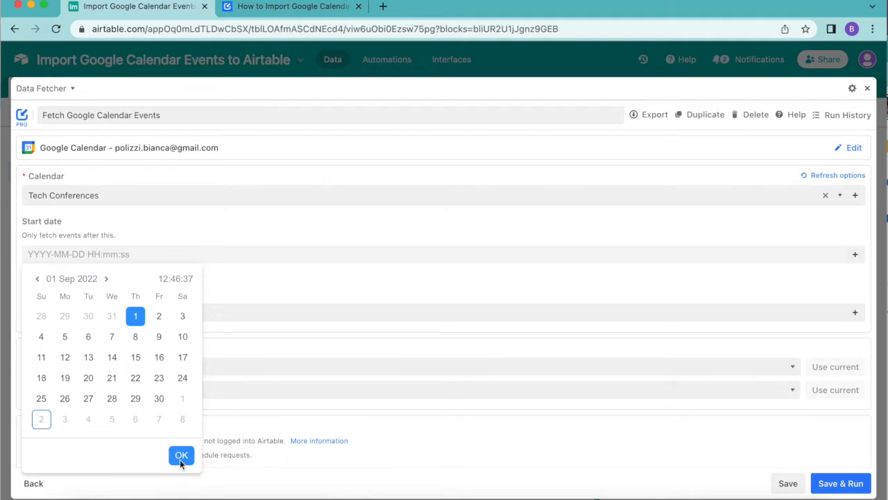
pyautogui.click(180, 455)
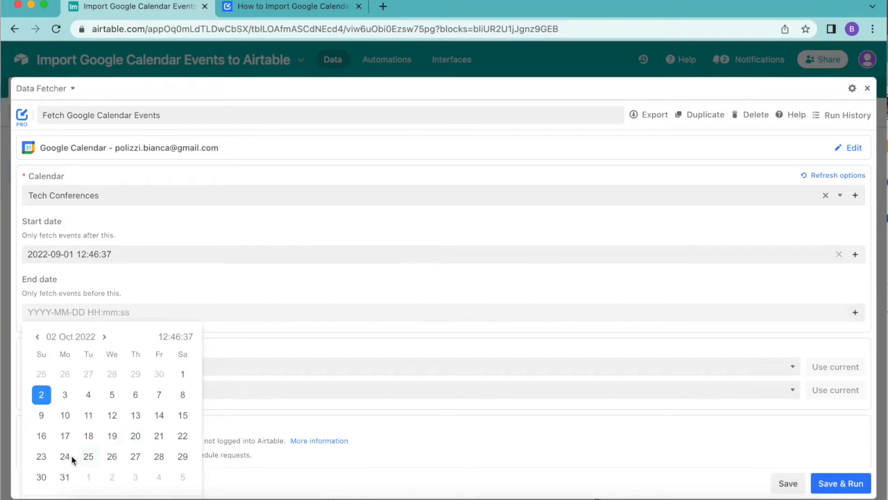
pyautogui.click(64, 478)
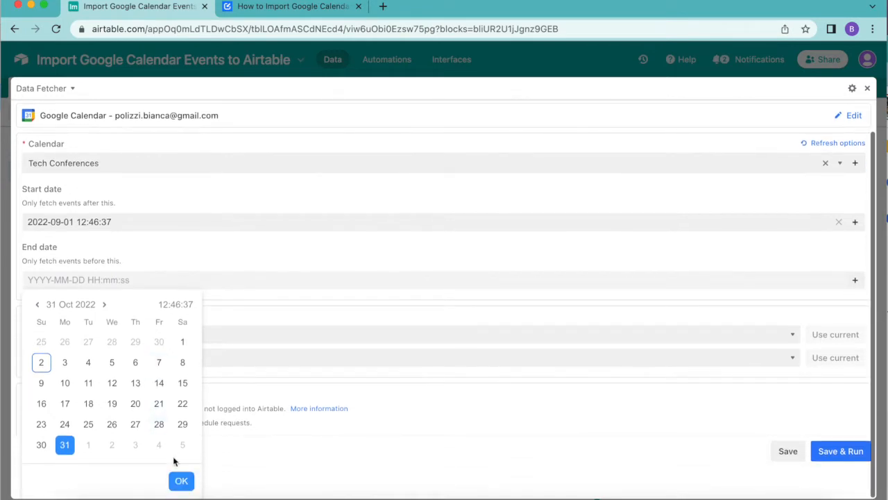
pyautogui.click(180, 480)
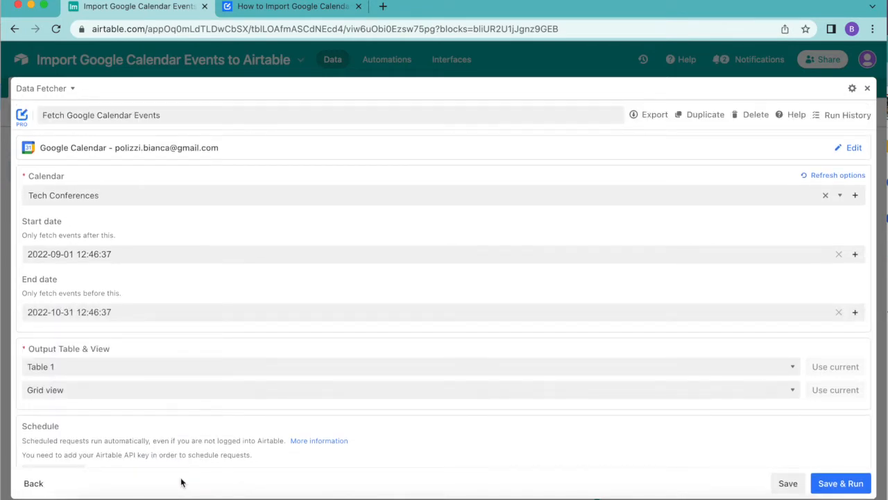
pyautogui.moveTo(192, 225)
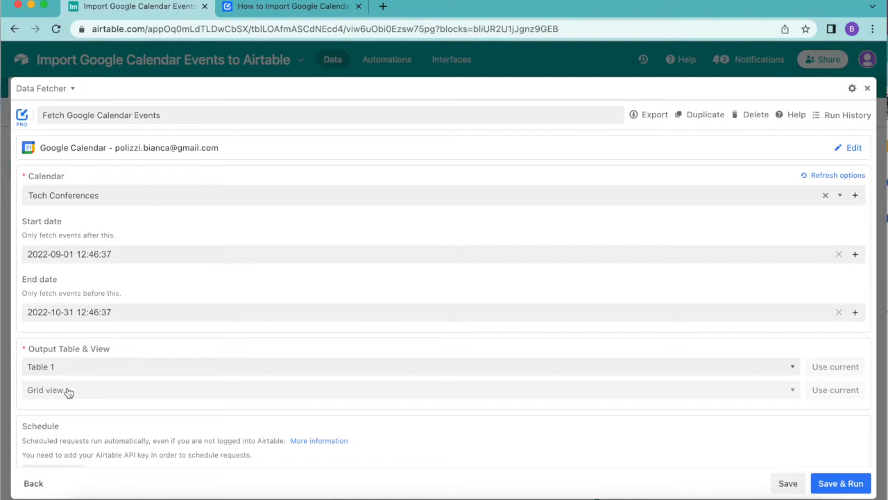
pyautogui.moveTo(111, 383)
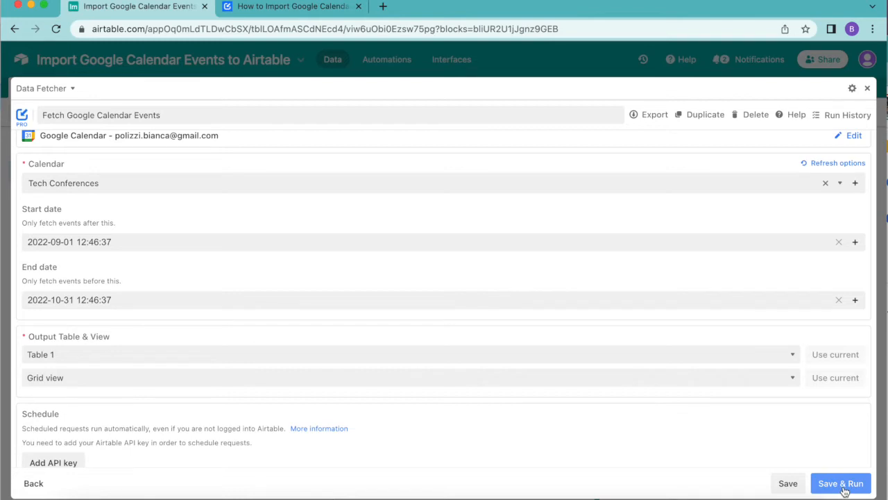
# Save and run the request, accept the output-table warning, and clear every response field from import
pyautogui.click(841, 483)
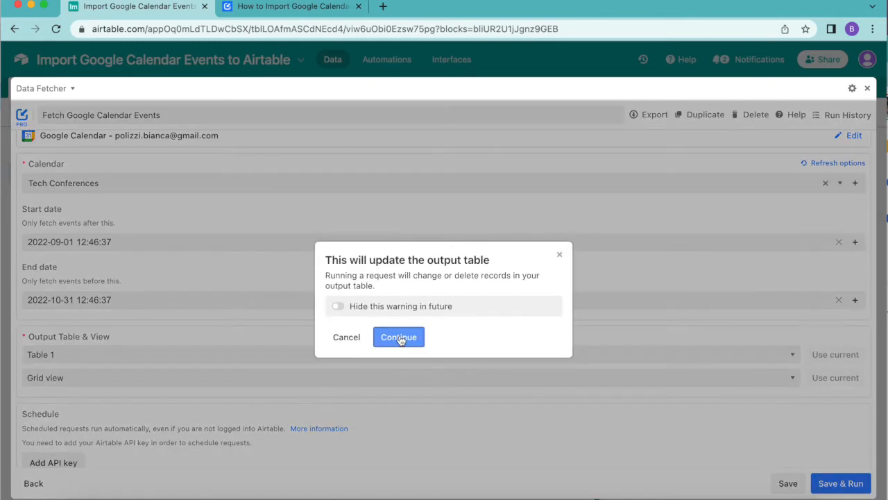
pyautogui.click(398, 337)
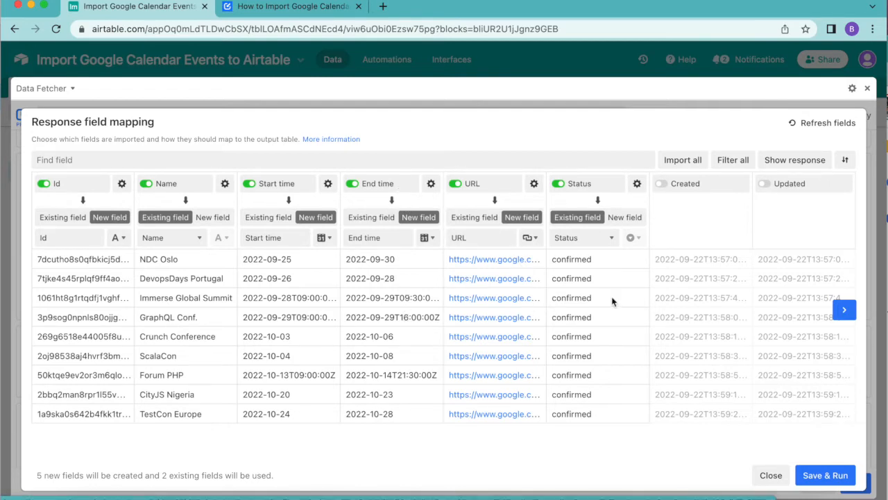
pyautogui.moveTo(449, 217)
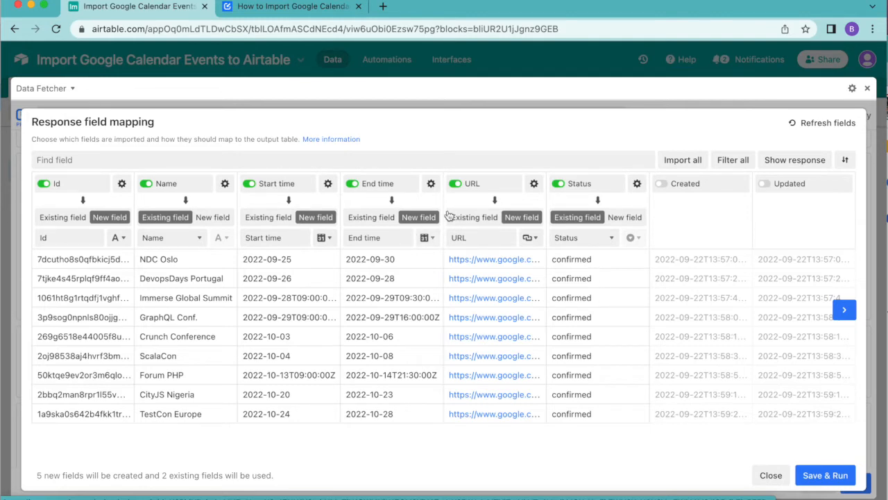
pyautogui.click(455, 184)
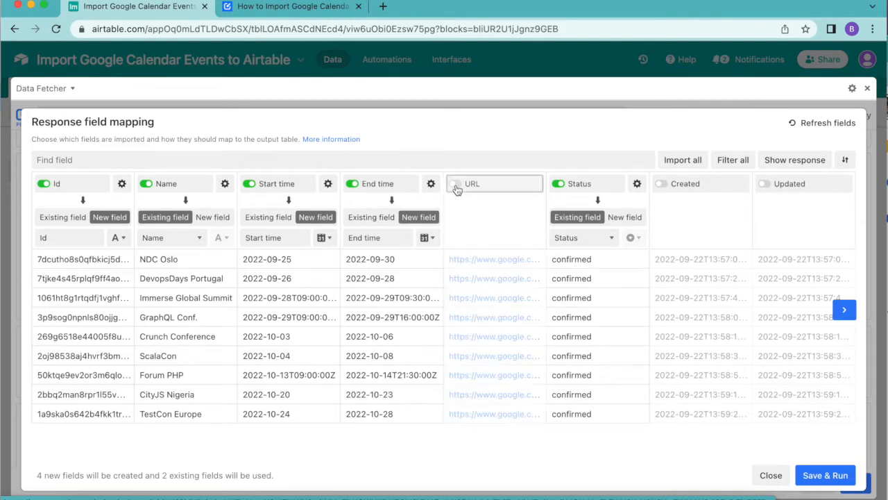
pyautogui.click(456, 183)
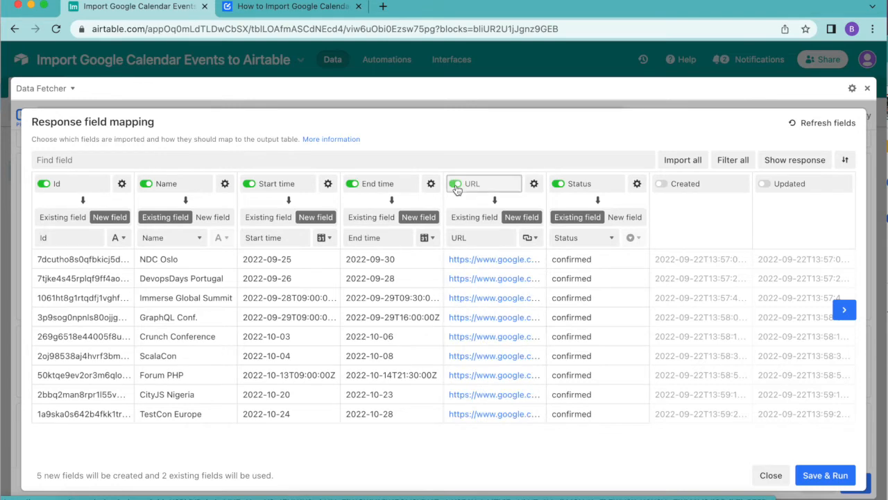
pyautogui.click(733, 160)
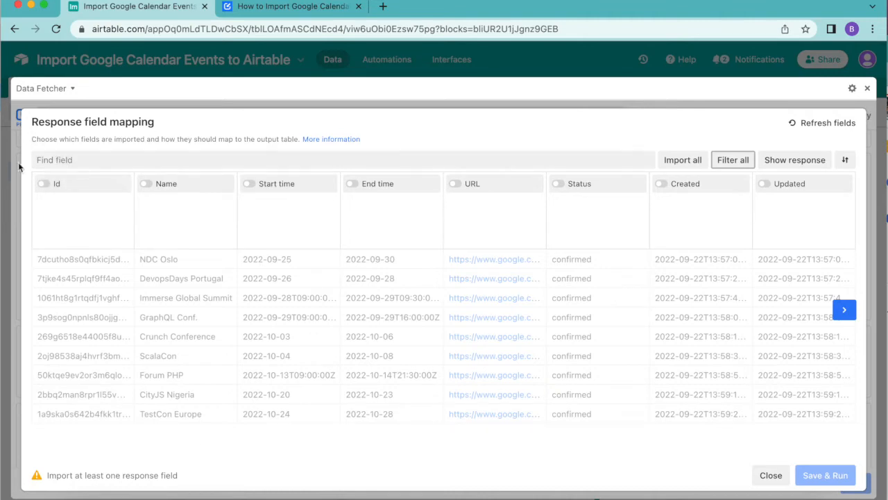
pyautogui.moveTo(81, 138)
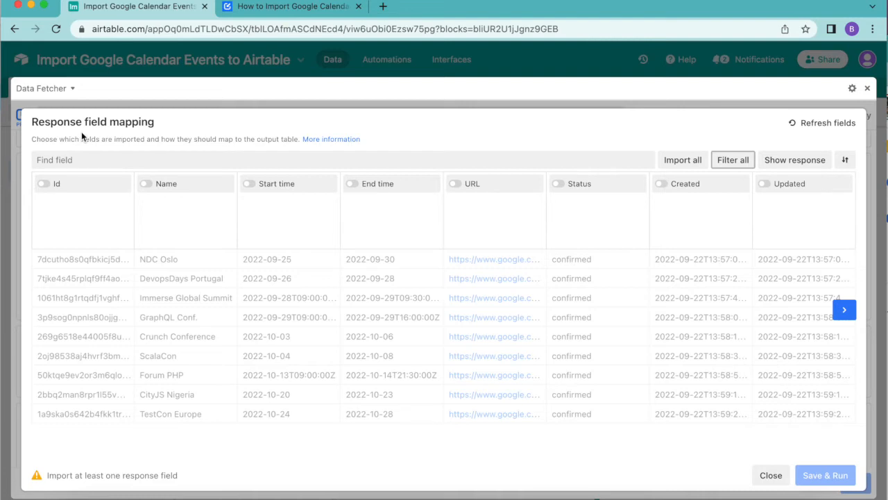
# Include Id, Name, Start time, End time and Status, mapping Status to the existing Status field
pyautogui.click(44, 183)
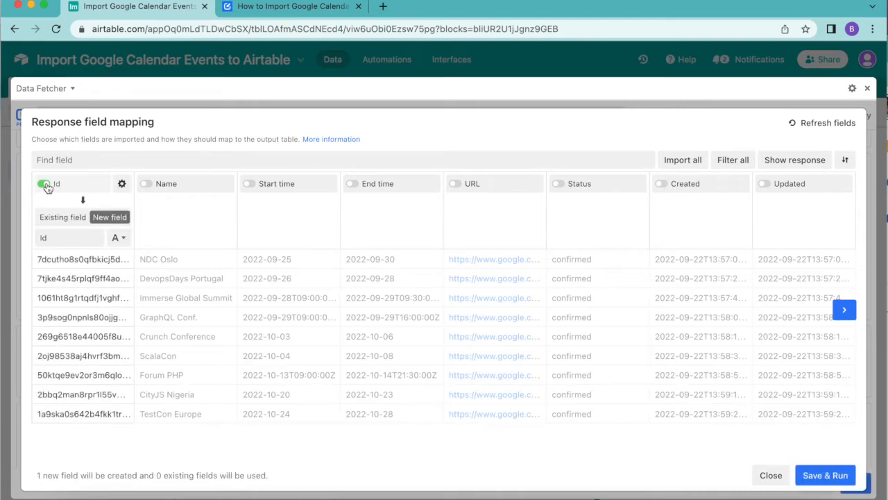
pyautogui.click(145, 183)
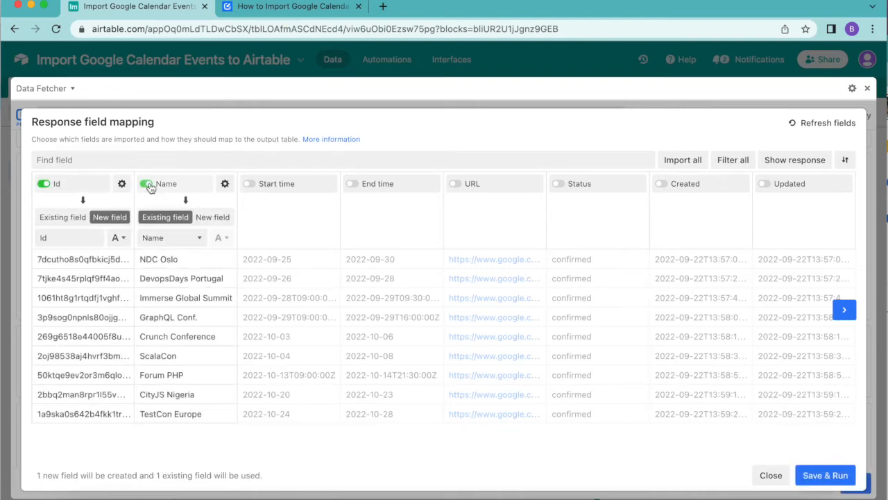
pyautogui.click(145, 183)
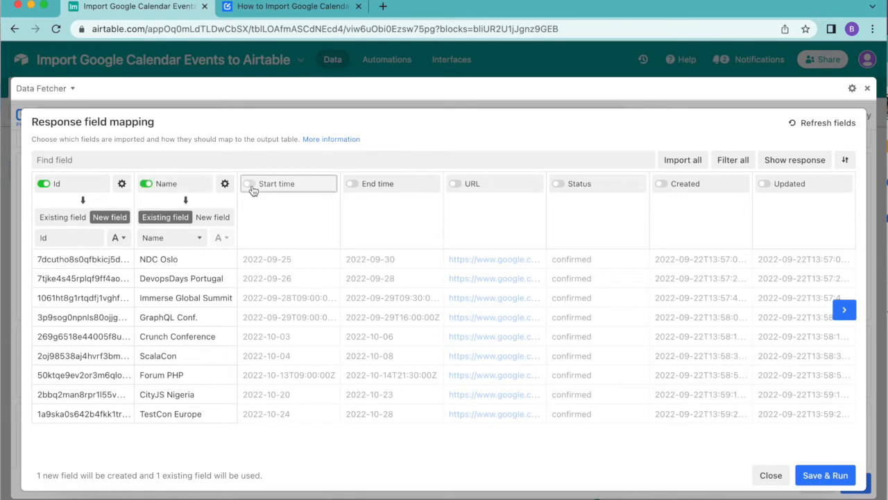
pyautogui.click(248, 183)
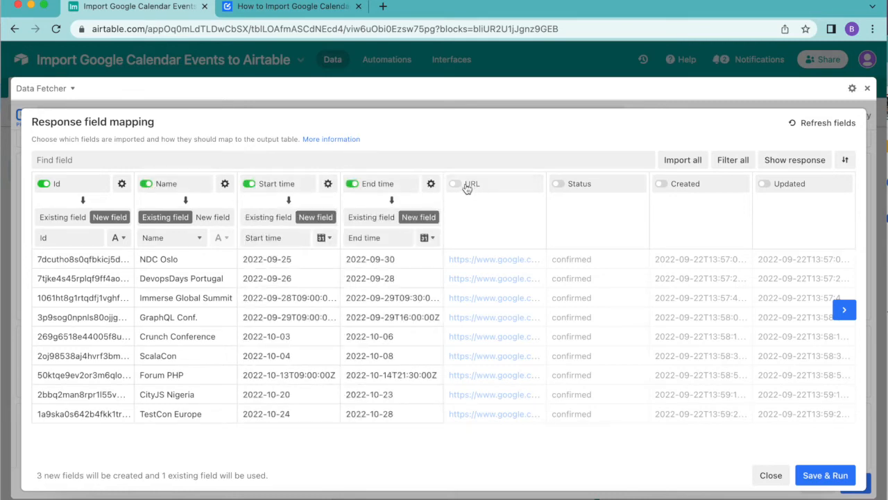
pyautogui.click(455, 183)
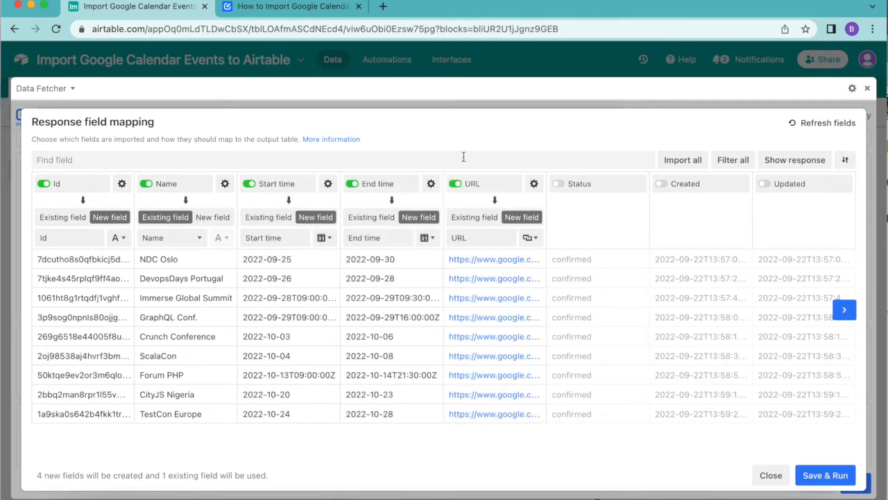
pyautogui.write('stat')
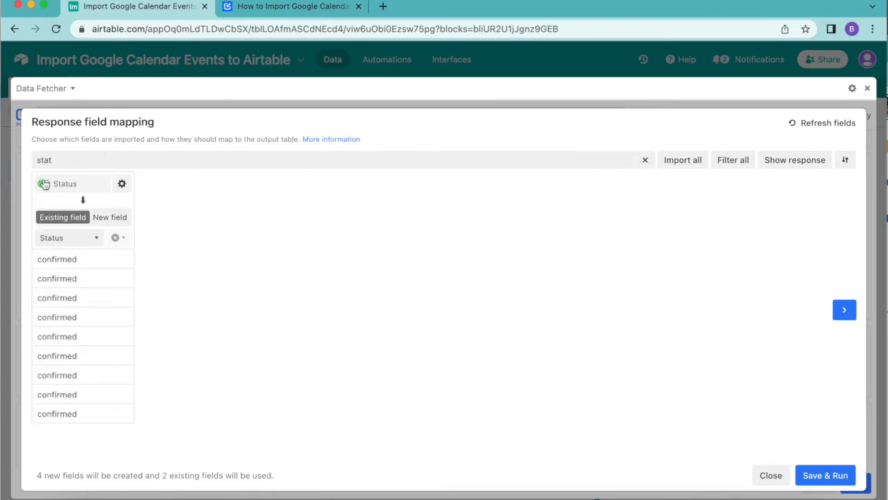
pyautogui.click(45, 183)
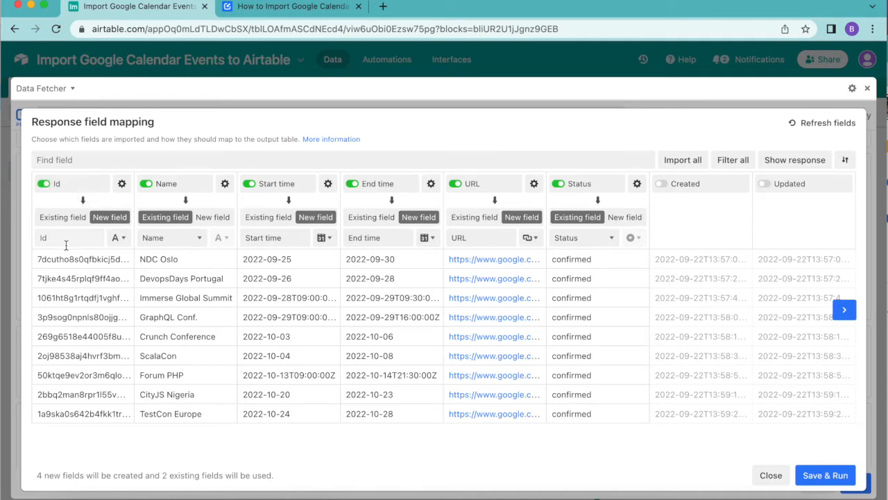
pyautogui.moveTo(76, 368)
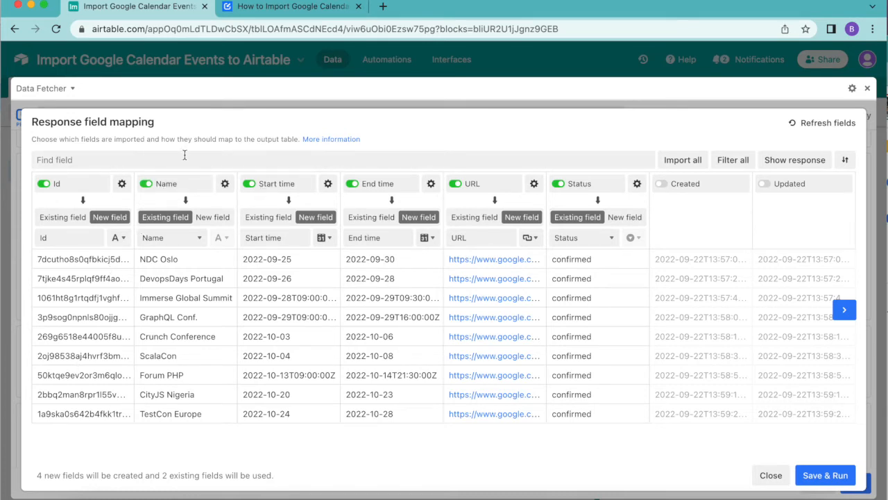
pyautogui.moveTo(187, 209)
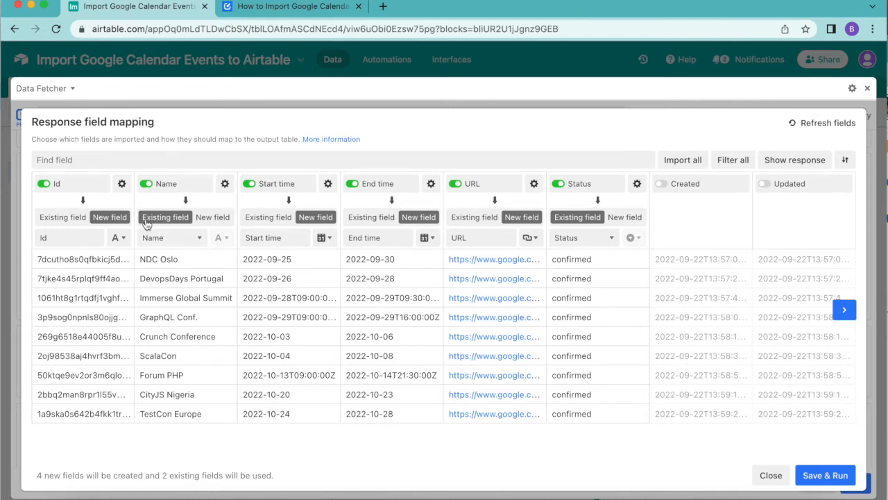
pyautogui.moveTo(179, 238)
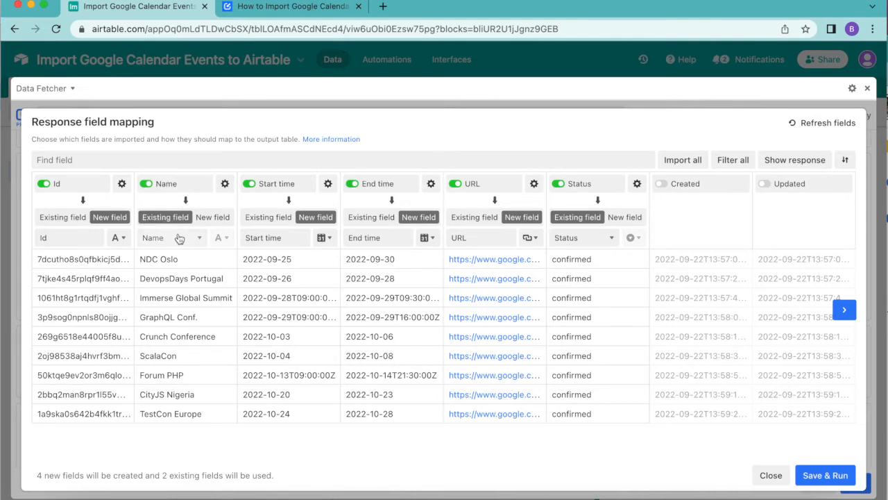
pyautogui.moveTo(152, 239)
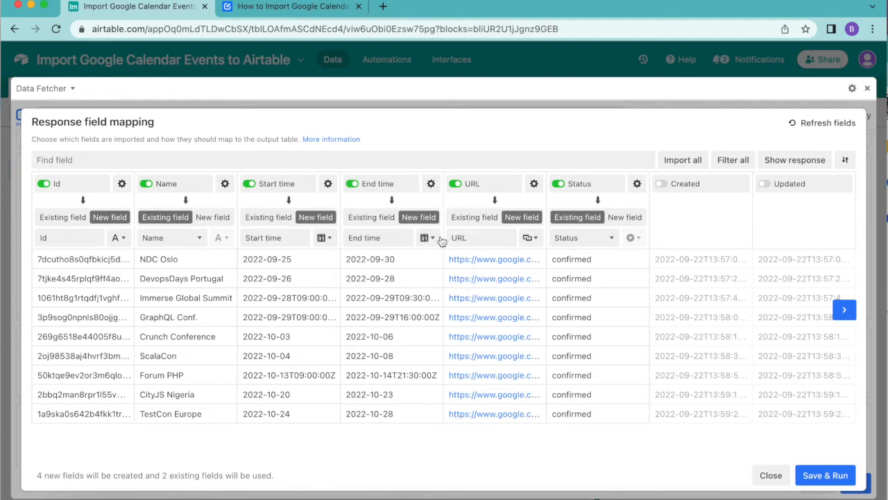
pyautogui.moveTo(147, 453)
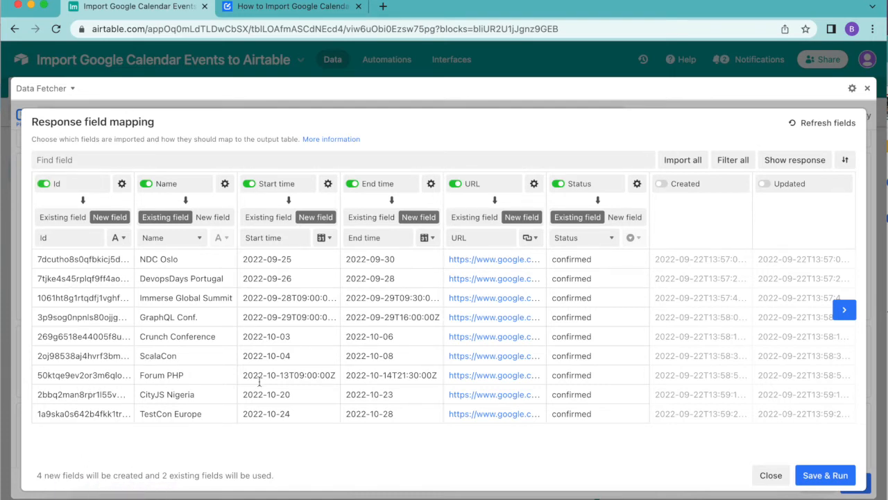
pyautogui.moveTo(632, 231)
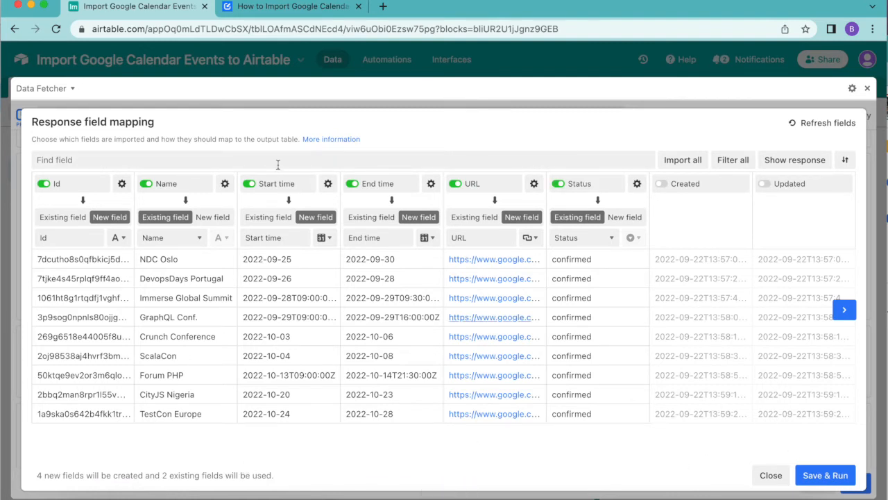
pyautogui.moveTo(493, 233)
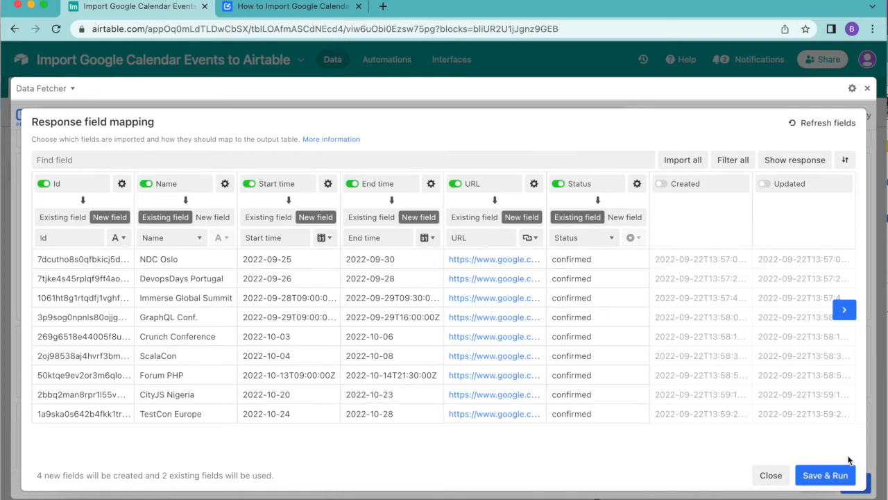
# Save the mapping and run the import so the nine conferences fill Table 1
pyautogui.click(825, 474)
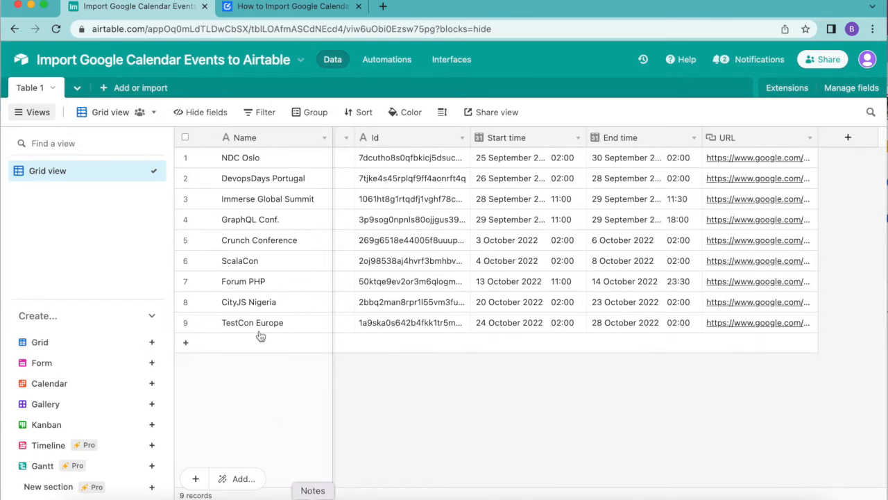
pyautogui.moveTo(614, 82)
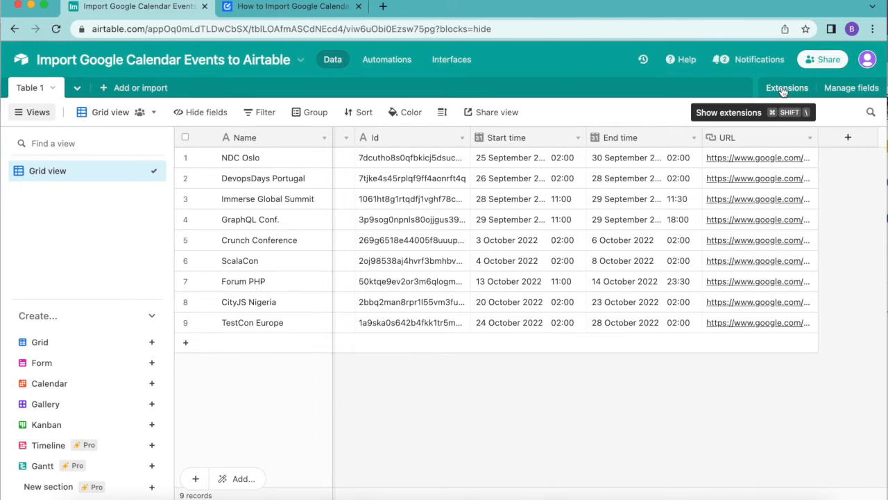
pyautogui.moveTo(233, 388)
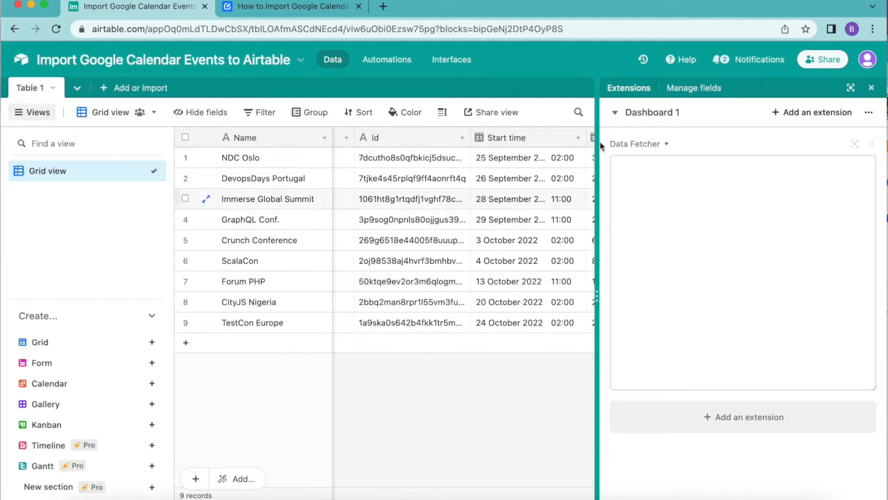
# Reopen the Fetch Google Calendar Events request in Data Fetcher and expand its Advanced settings
pyautogui.click(855, 143)
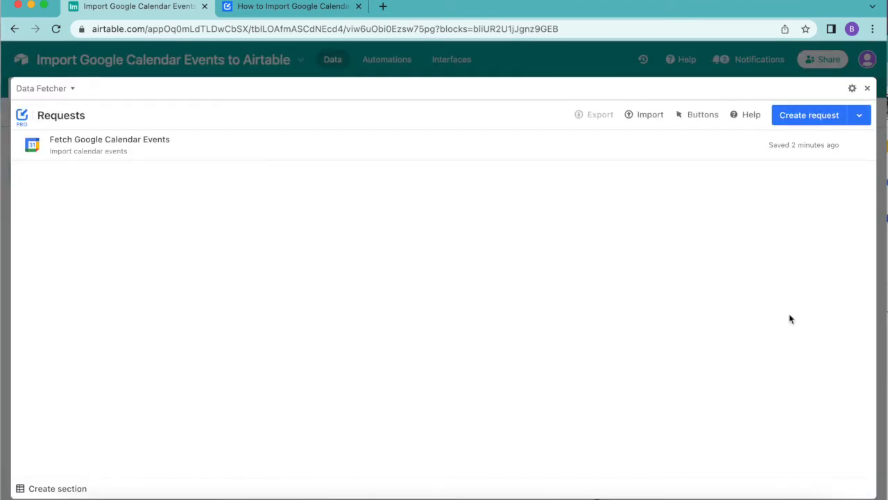
pyautogui.moveTo(164, 156)
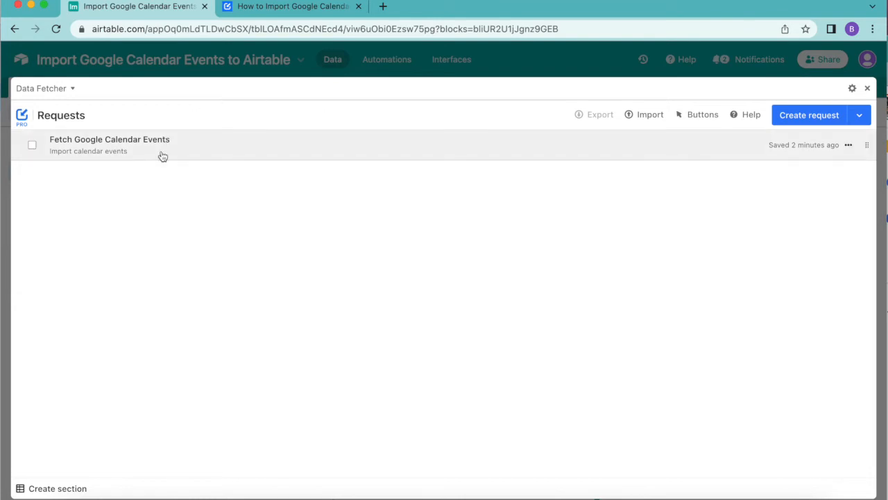
pyautogui.moveTo(155, 149)
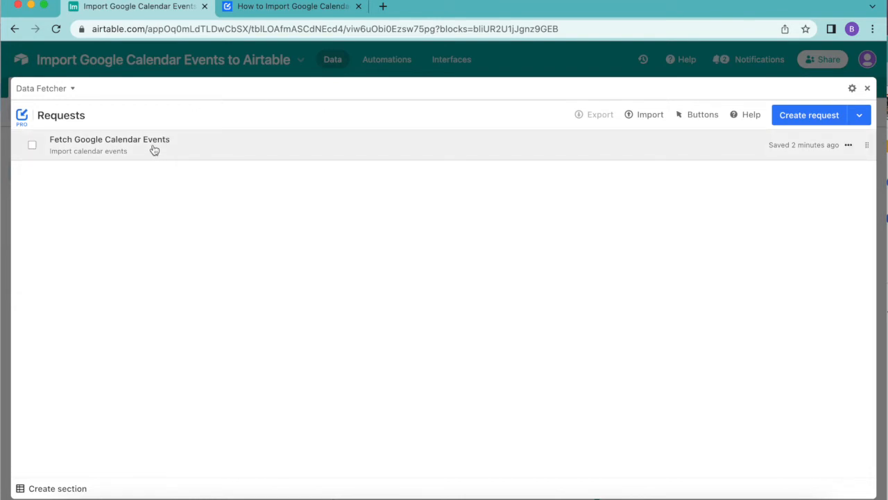
pyautogui.click(108, 145)
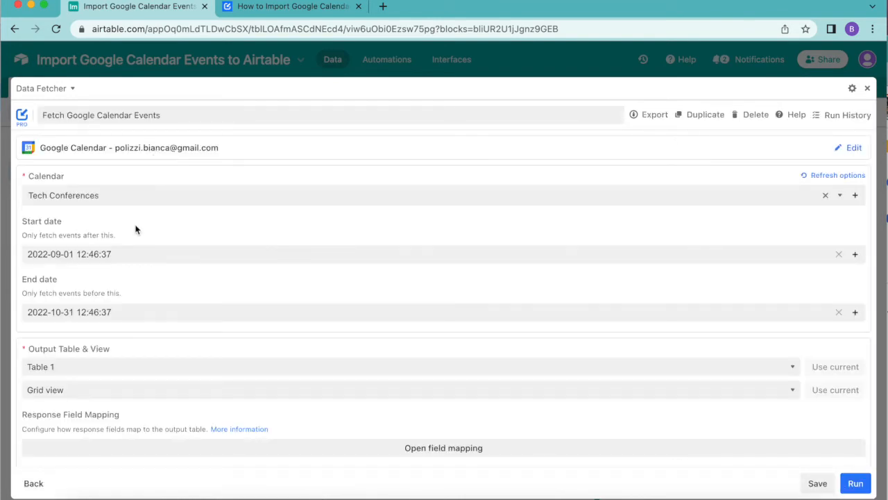
pyautogui.scroll(-3)
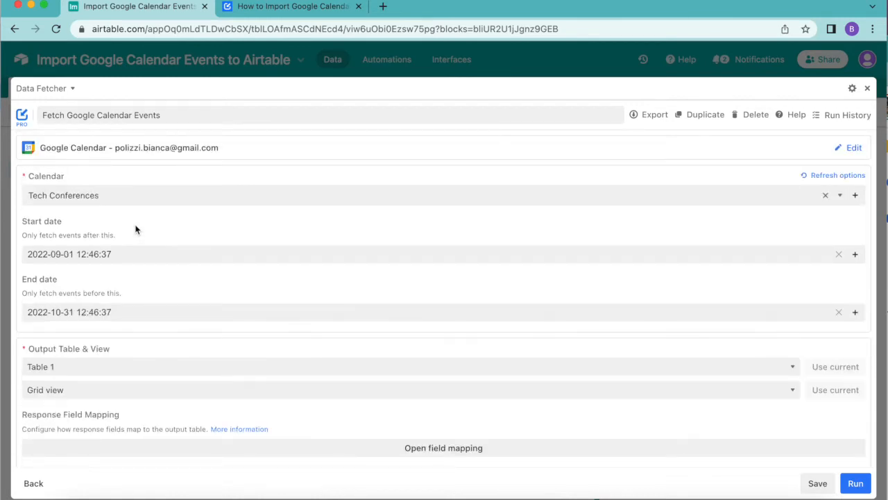
pyautogui.scroll(-3)
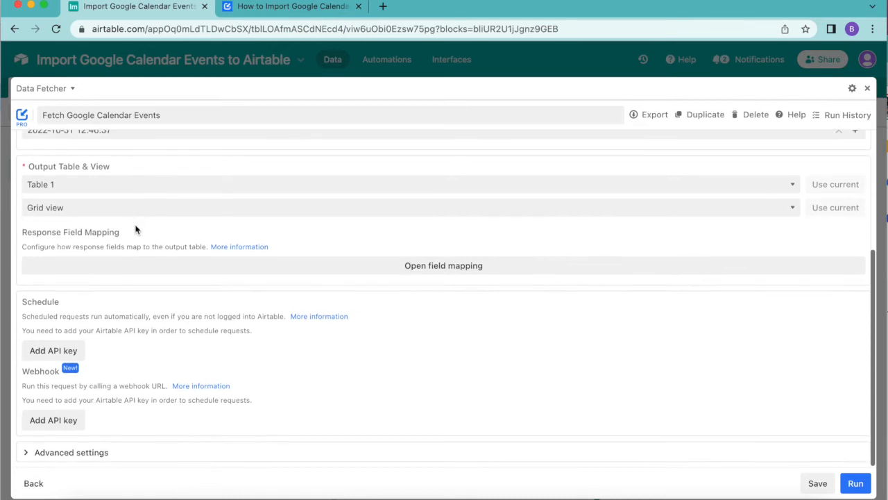
pyautogui.moveTo(86, 442)
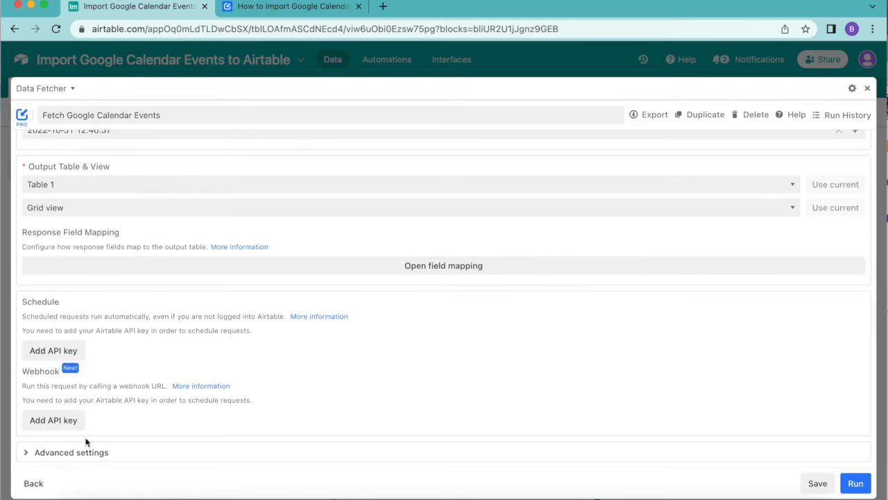
pyautogui.click(67, 453)
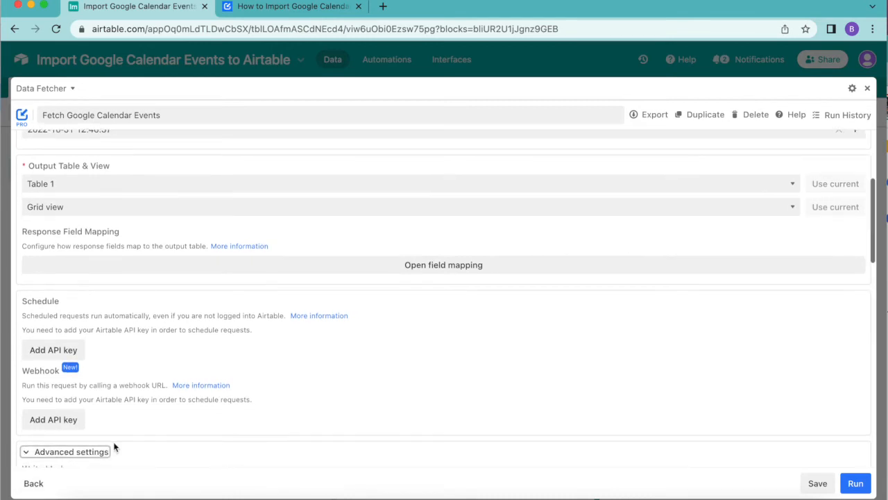
# Set Update Based on Field to Id under Write Mode Update and save the request
pyautogui.click(70, 451)
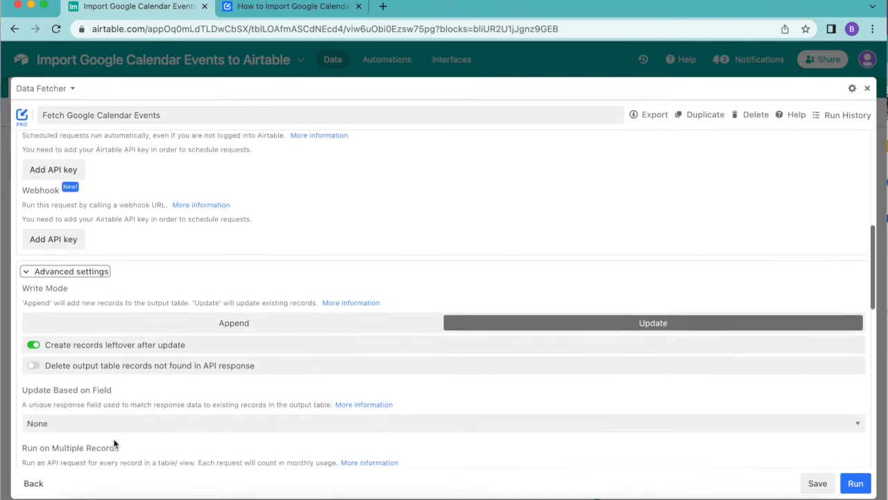
pyautogui.scroll(-3)
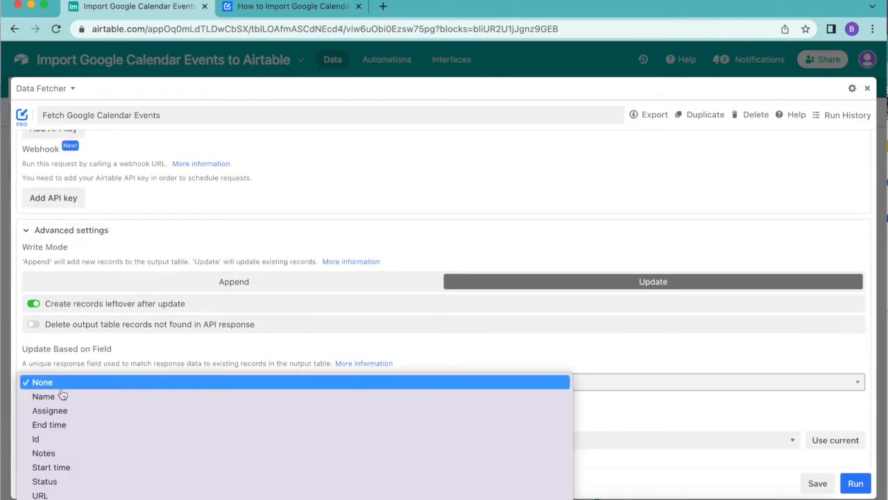
pyautogui.moveTo(61, 439)
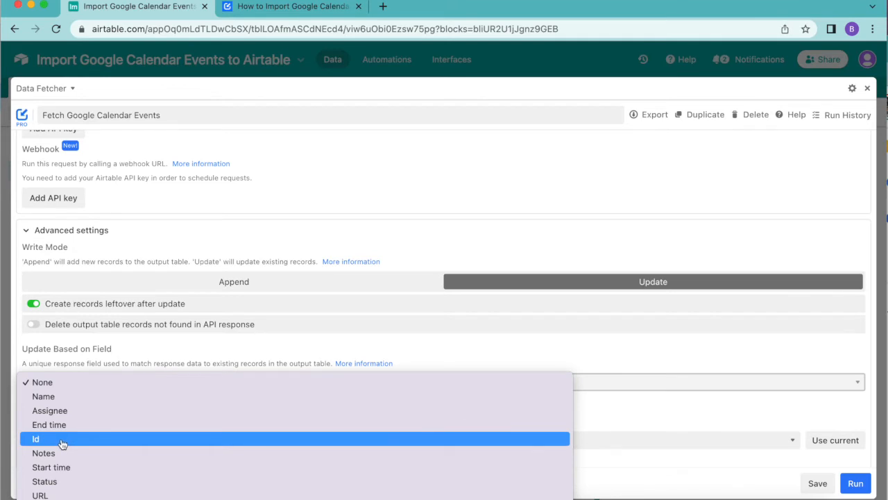
pyautogui.click(37, 439)
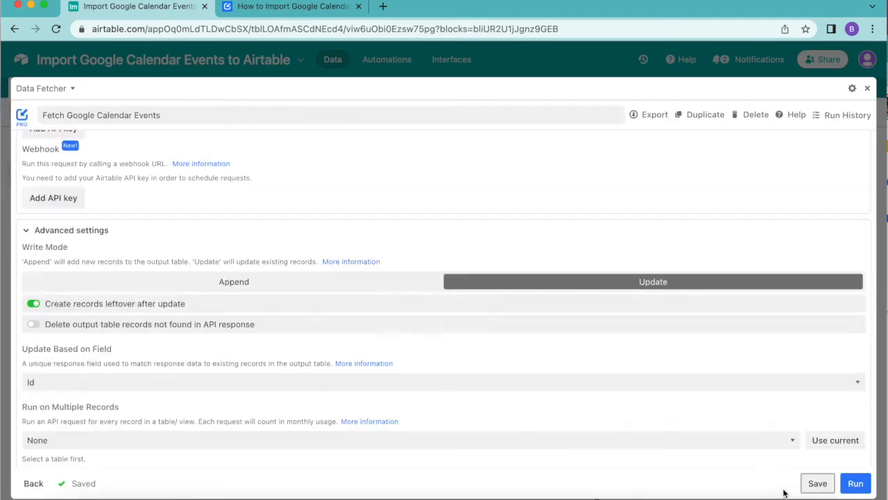
# Start adding an Airtable API key in the Data Fetcher Schedule section
pyautogui.scroll(-3)
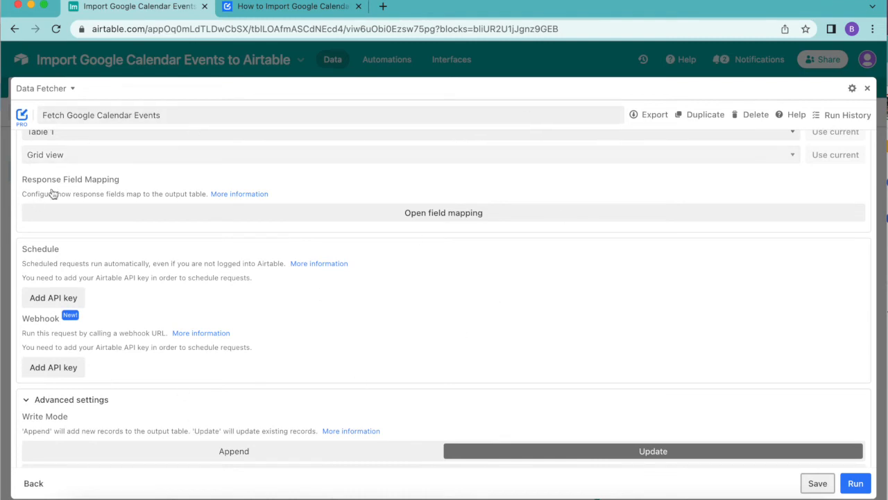
pyautogui.moveTo(35, 321)
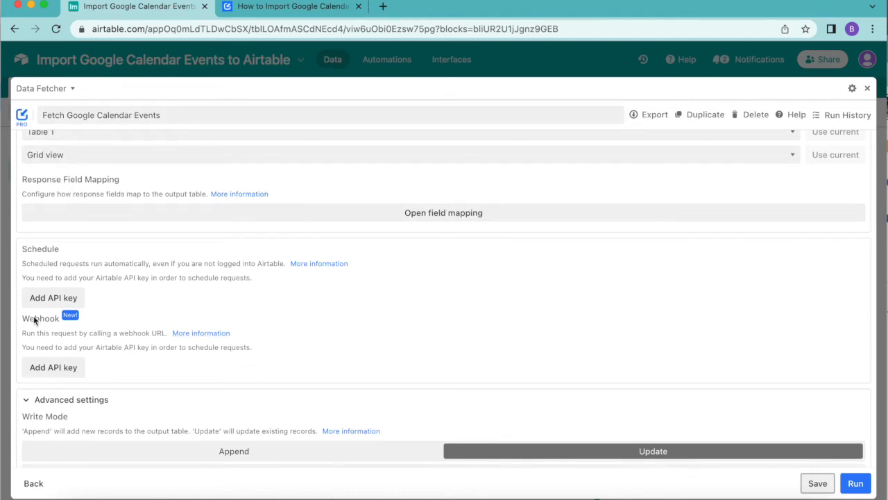
pyautogui.moveTo(187, 309)
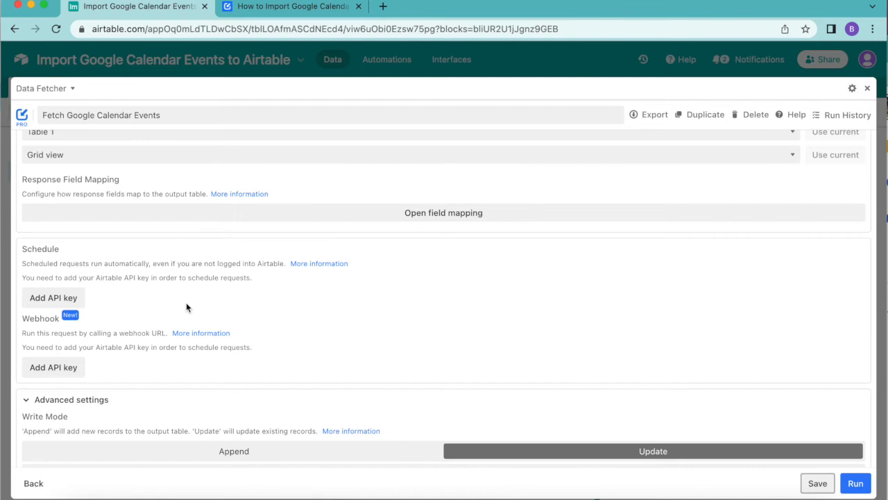
pyautogui.moveTo(479, 275)
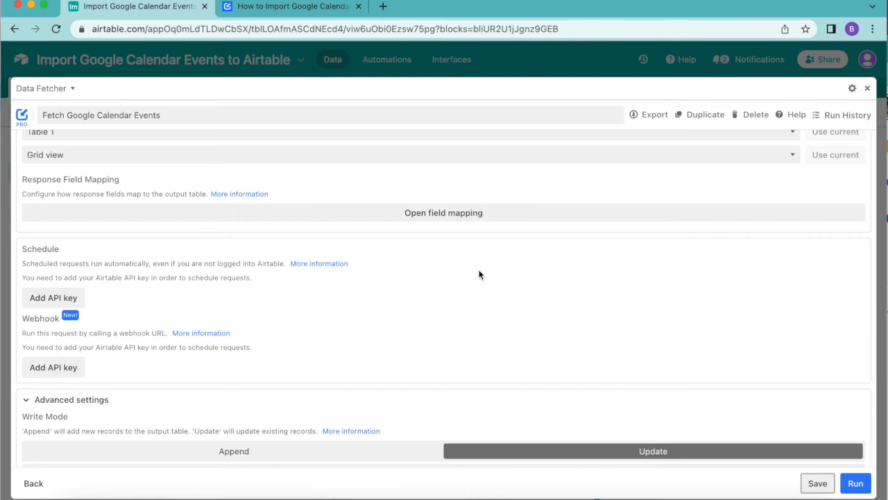
pyautogui.moveTo(364, 379)
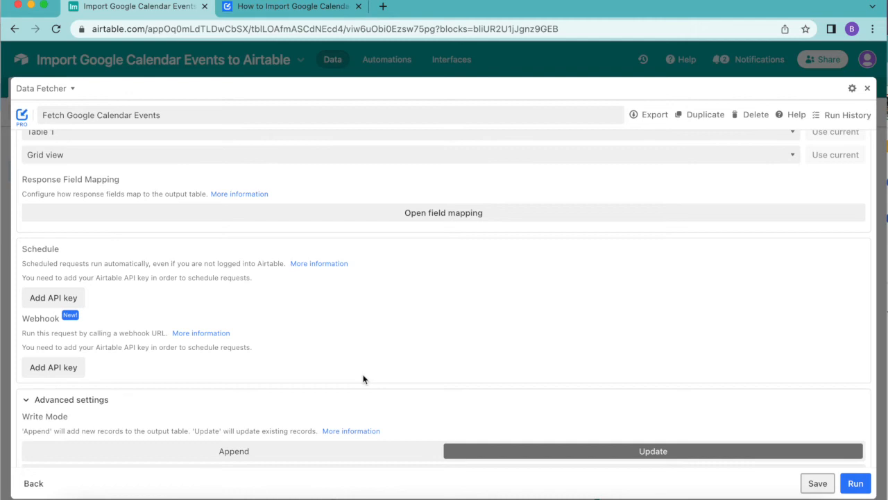
pyautogui.moveTo(62, 312)
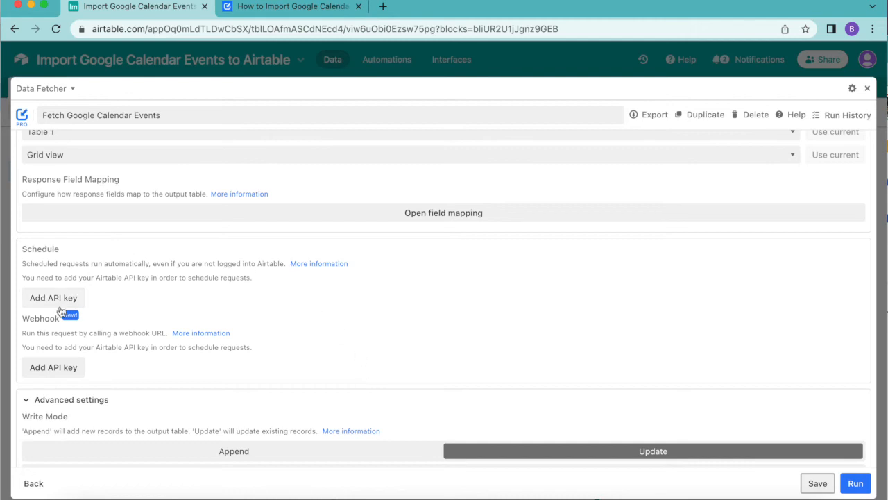
pyautogui.click(53, 297)
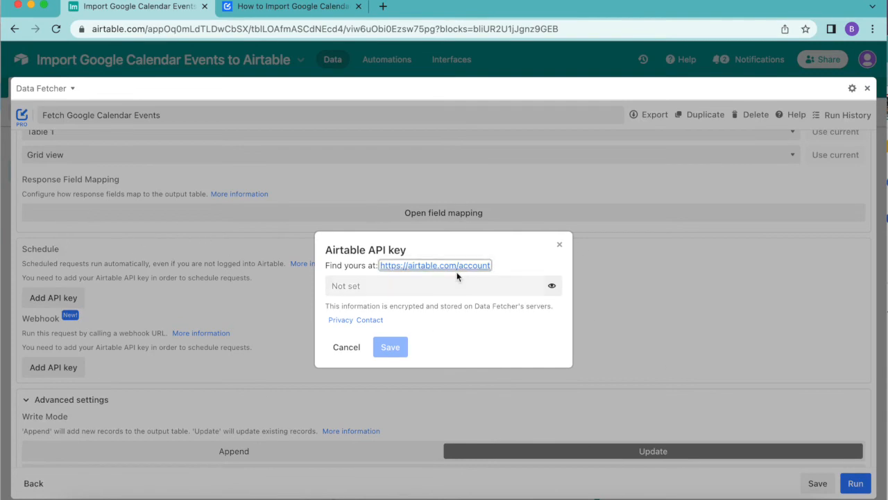
# Generate a personal API key on the airtable.com/account overview page
pyautogui.click(435, 265)
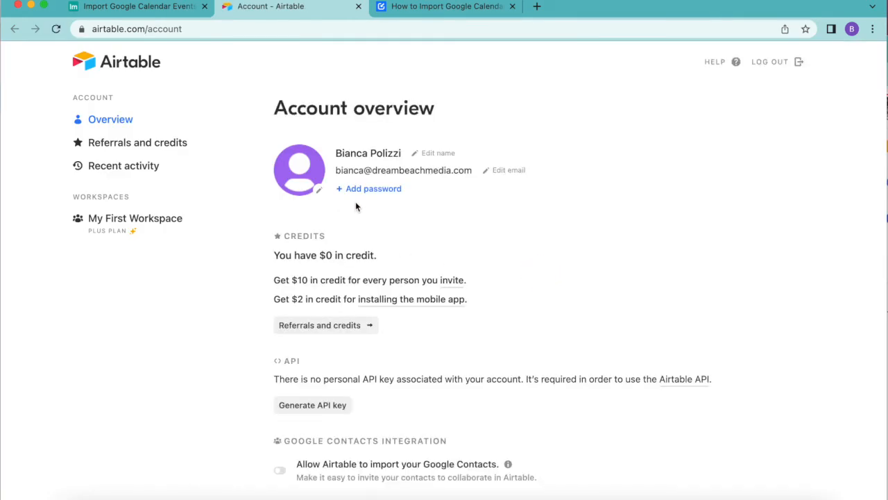
pyautogui.scroll(-3)
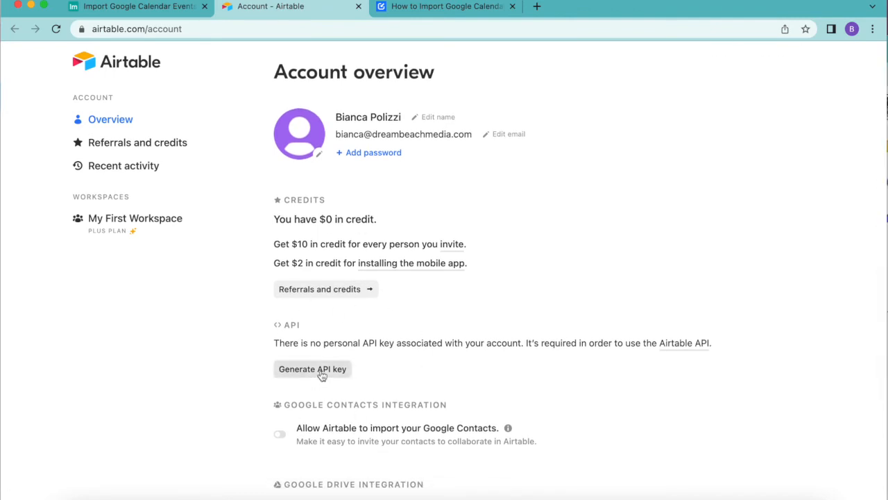
pyautogui.click(313, 370)
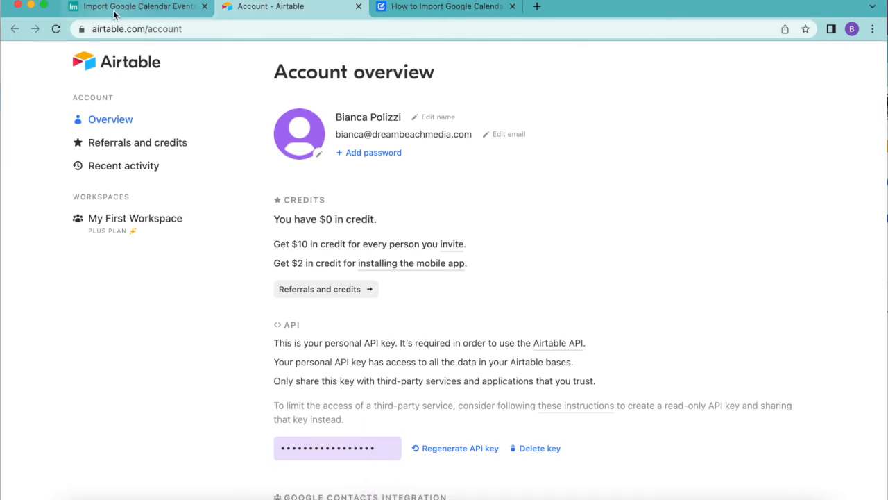
# Save the pasted API key in Data Fetcher, enabling 'Schedule this request'
pyautogui.click(136, 6)
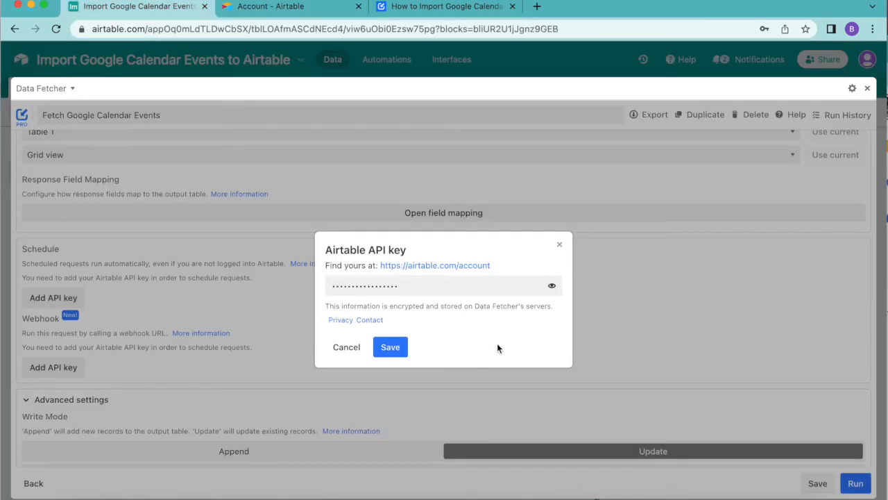
pyautogui.moveTo(391, 347)
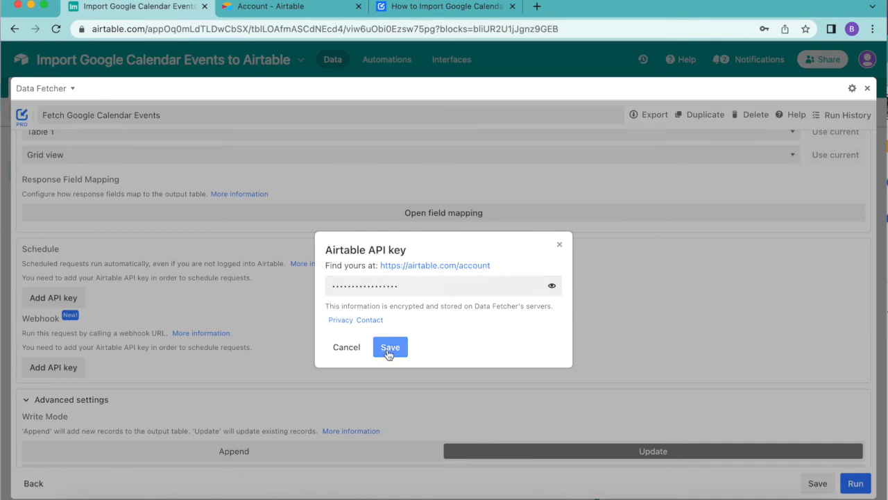
pyautogui.click(390, 347)
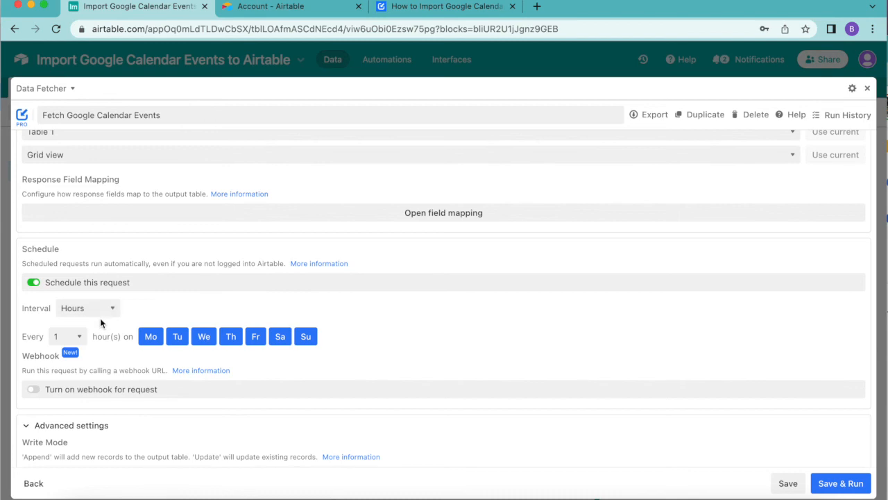
# Keep the schedule at every 1 hour on all days and save the request
pyautogui.click(86, 308)
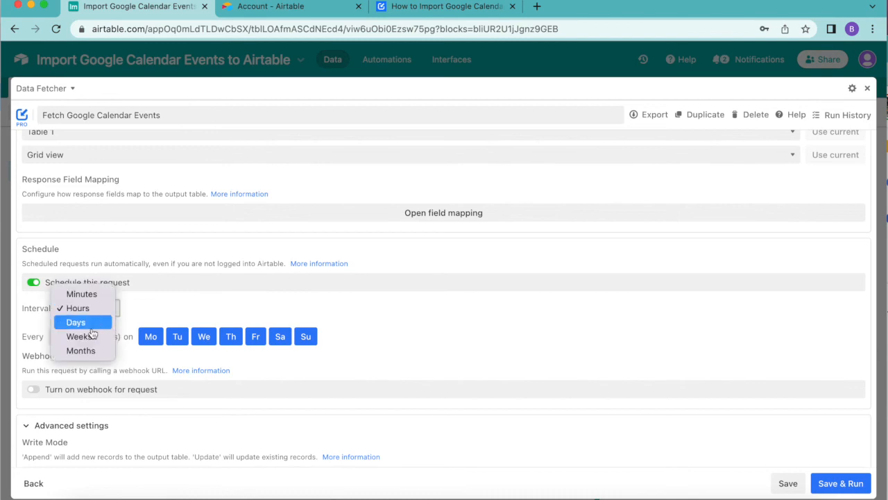
pyautogui.click(78, 308)
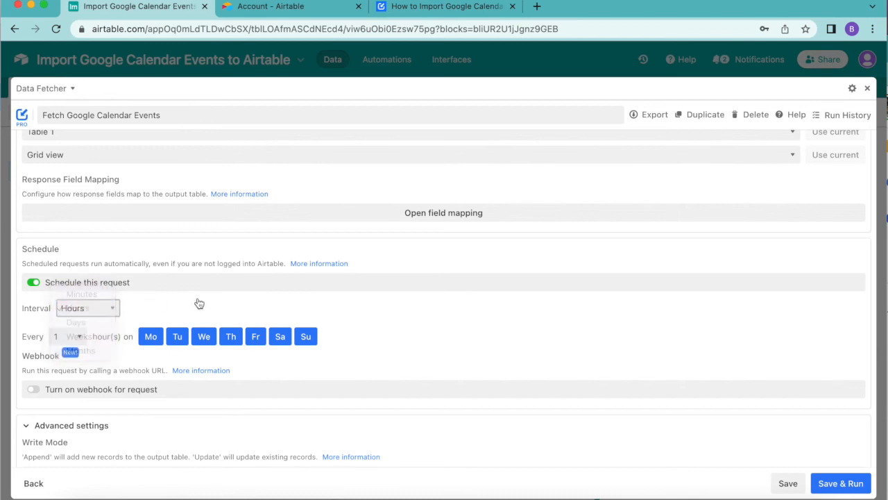
pyautogui.click(61, 336)
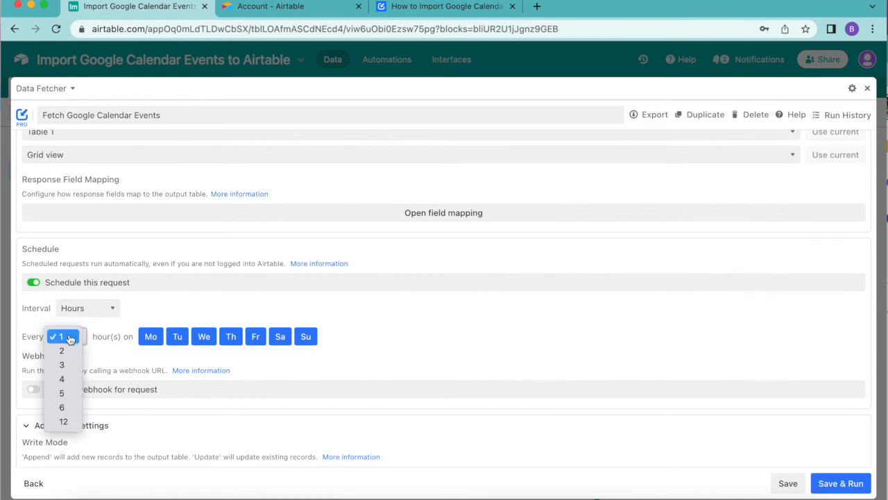
pyautogui.click(61, 336)
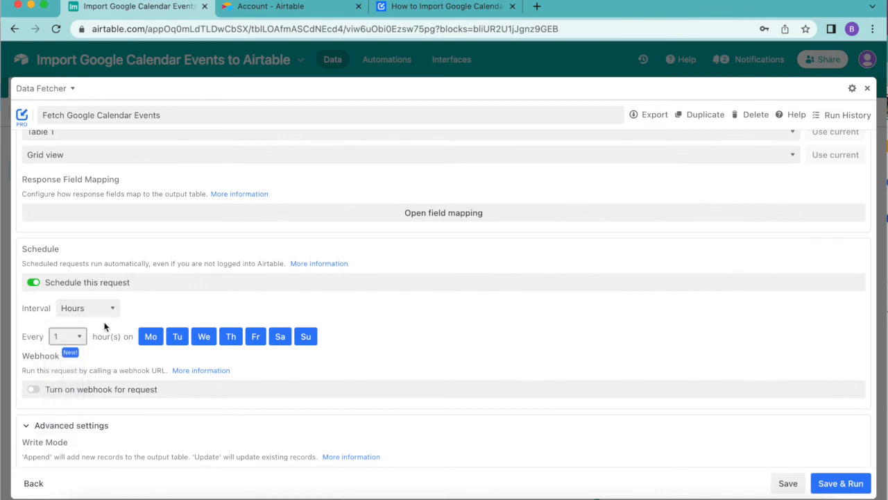
pyautogui.moveTo(354, 364)
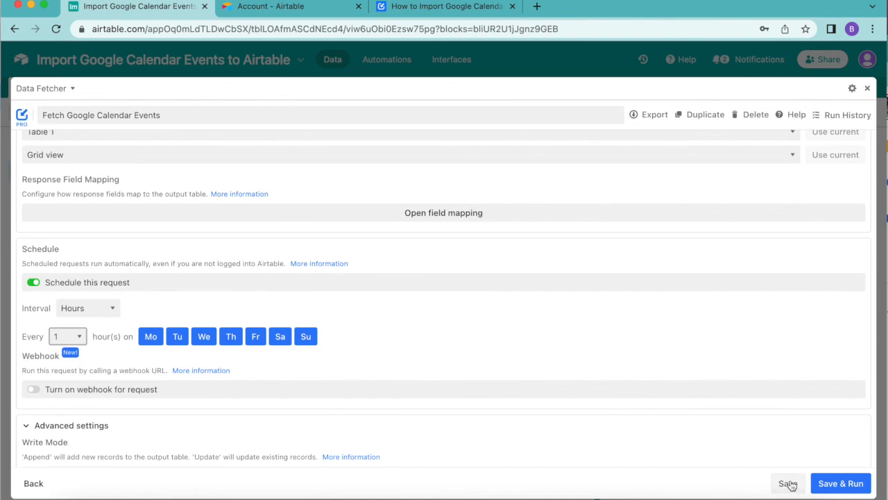
pyautogui.click(789, 484)
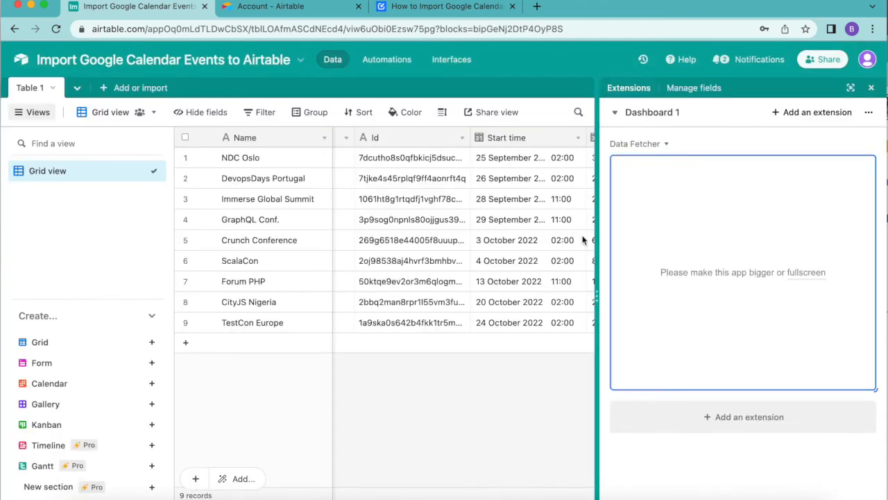
# Hide the extensions panel and switch to the Google Calendar import tutorial tab
pyautogui.click(872, 87)
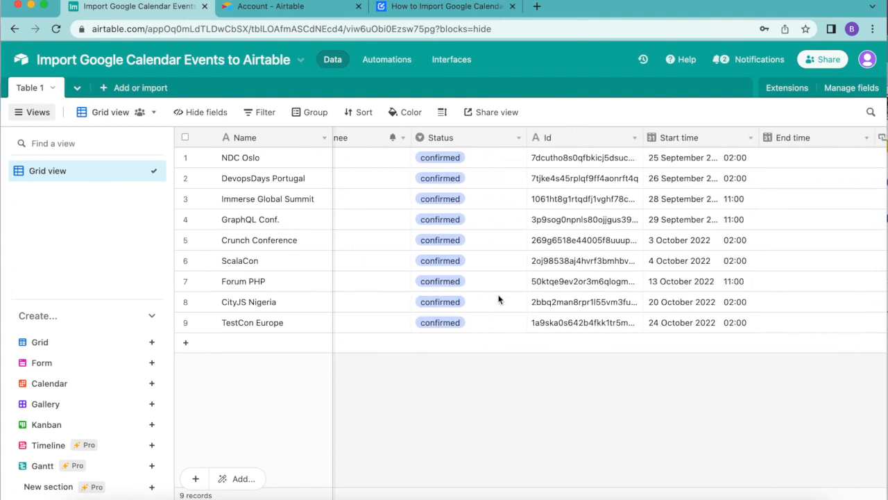
pyautogui.moveTo(475, 386)
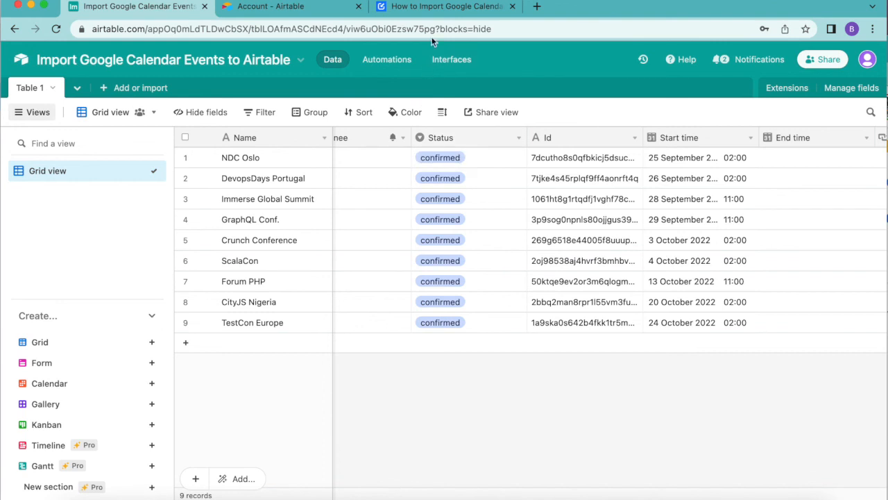
pyautogui.click(447, 5)
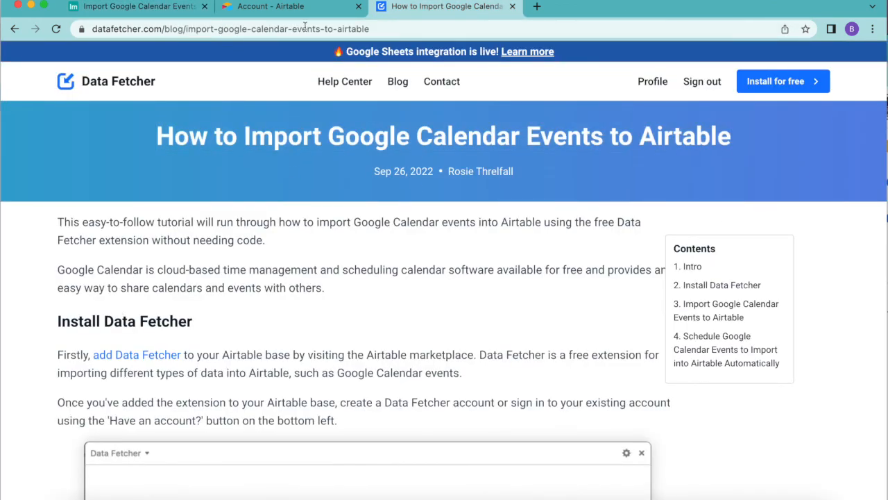
pyautogui.moveTo(263, 207)
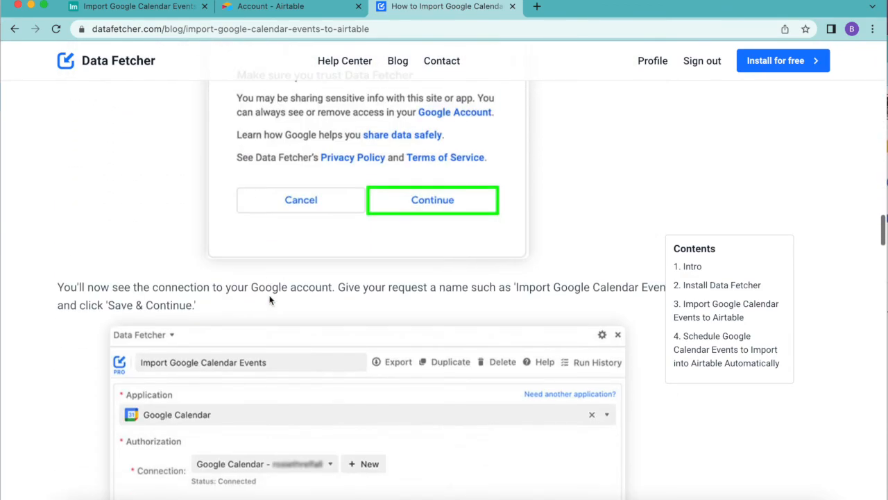
# Read the tutorial's API key and schedule steps, then return to the Airtable base
pyautogui.scroll(-3)
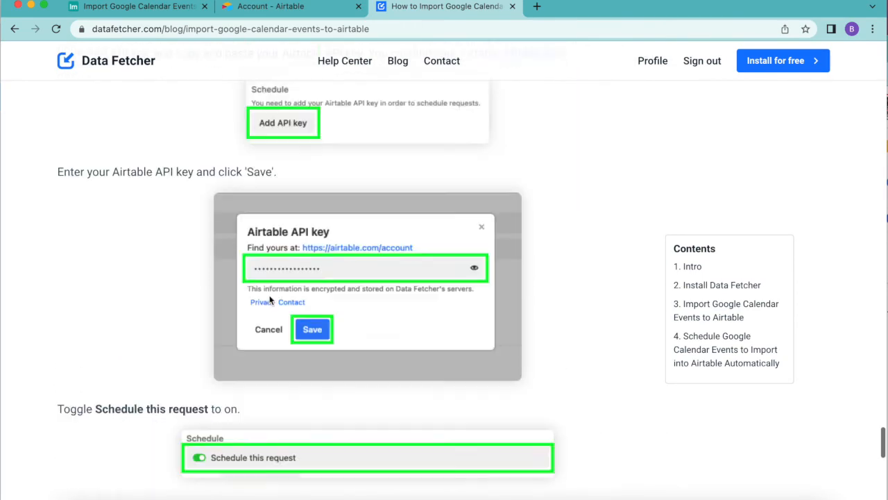
pyautogui.click(132, 6)
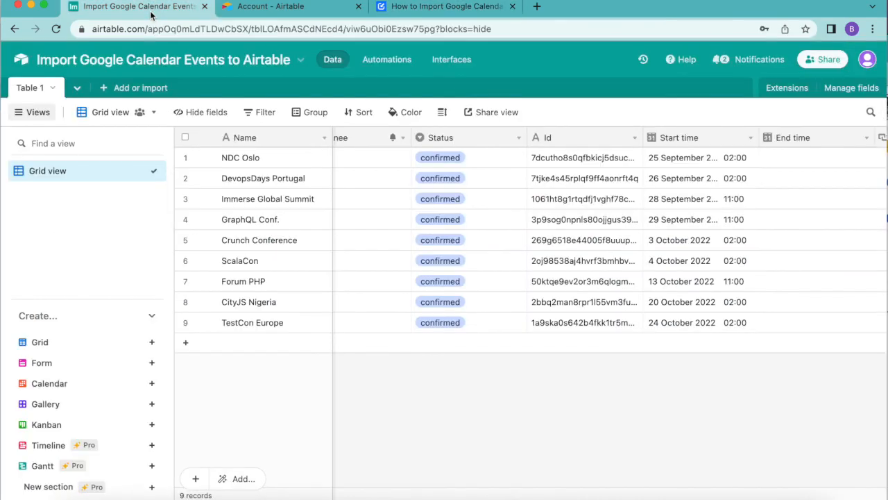